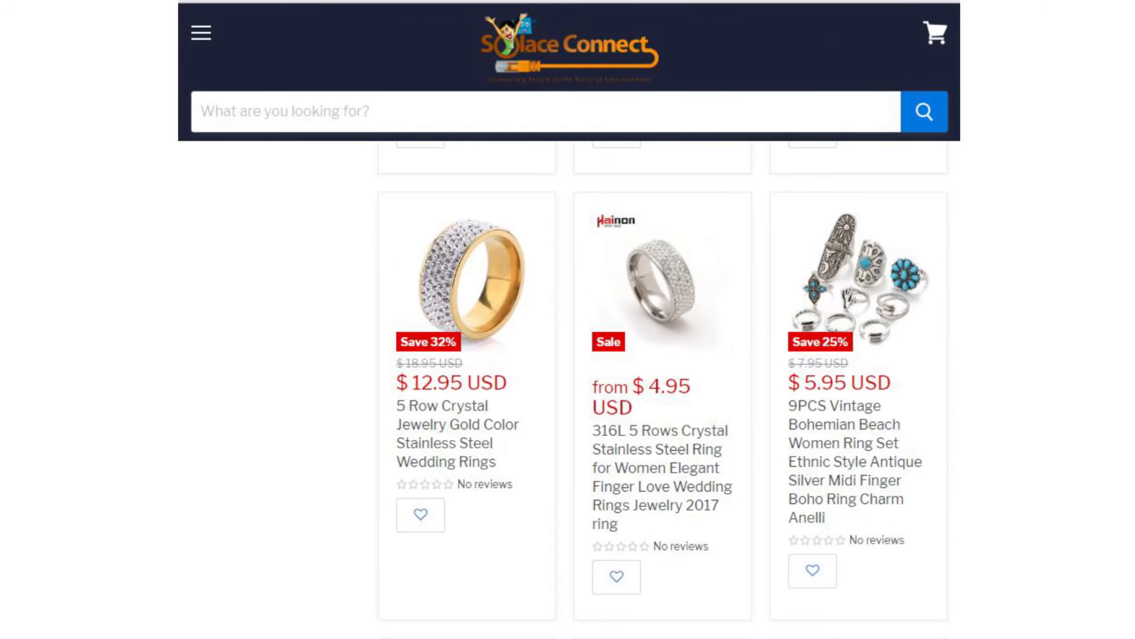
Scroll the Solace Connect listing past the discounted rings to the NAVIFORCE men's watches
scroll("down", 3)
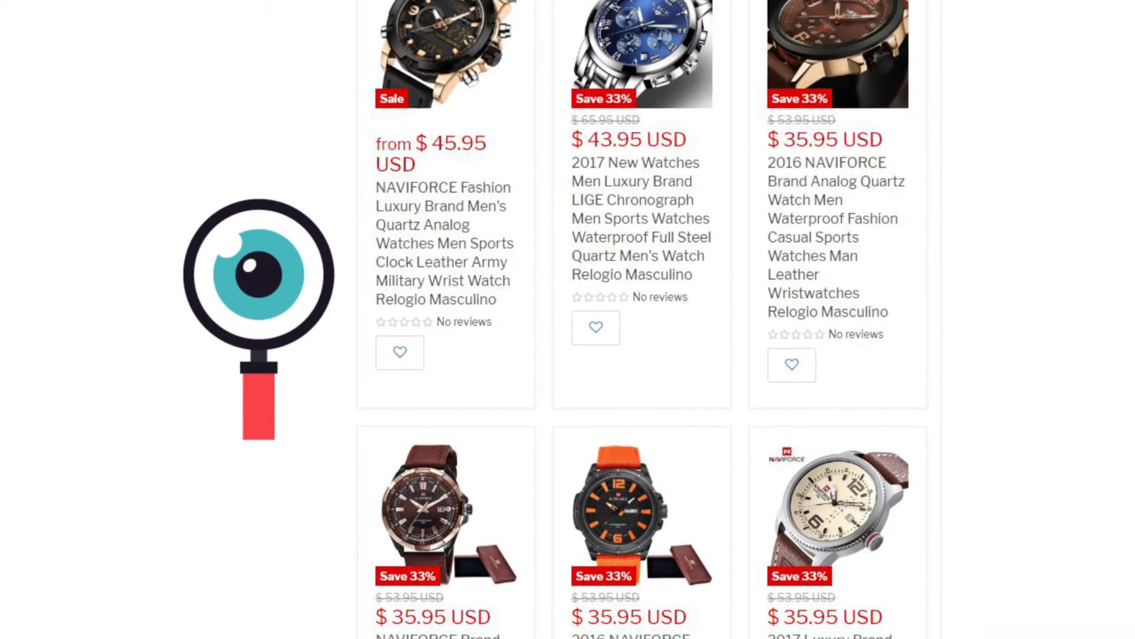
scroll("down", 3)
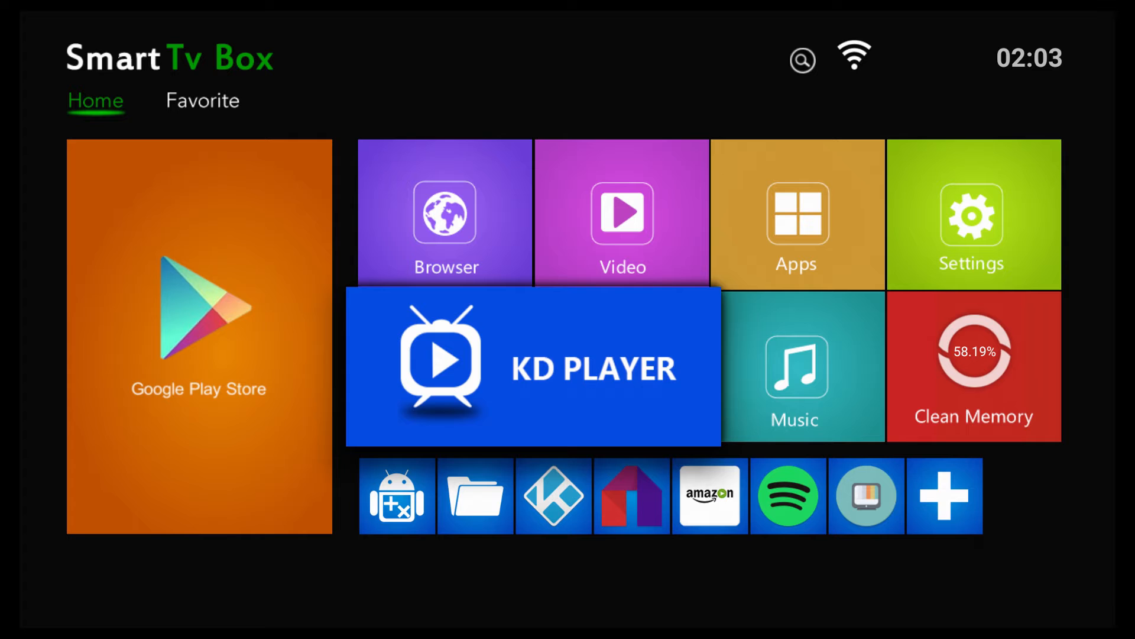
Launch Kodi from the Smart TV Box home screen's bottom app row
left_click(532, 365)
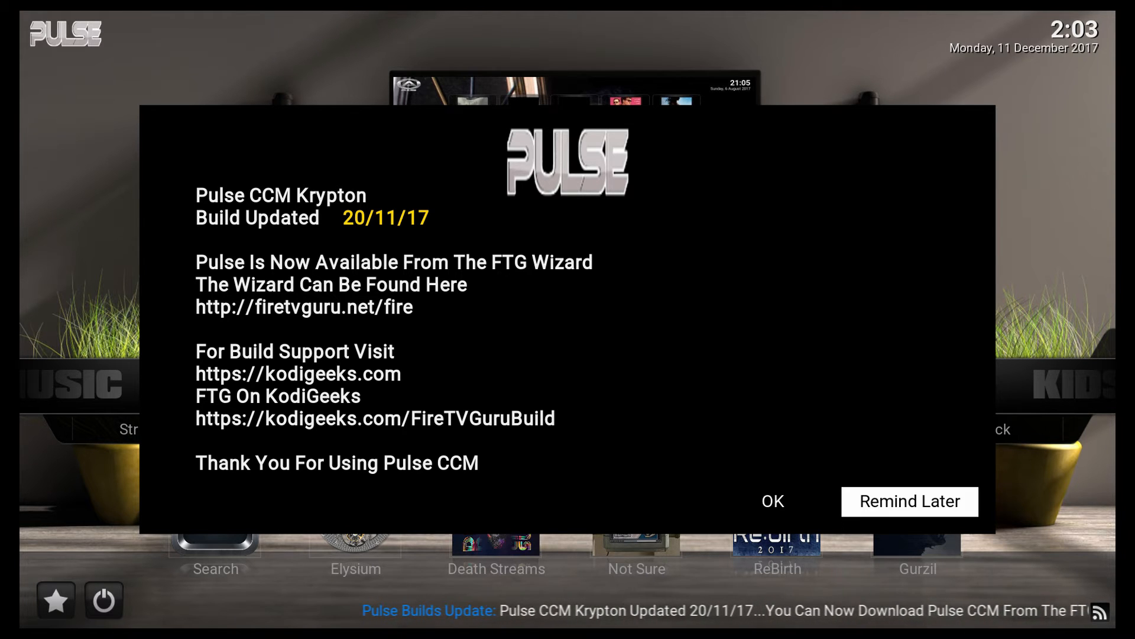
Dismiss the Pulse update notice with Remind Later and move to System's File Manager option
left_click(772, 501)
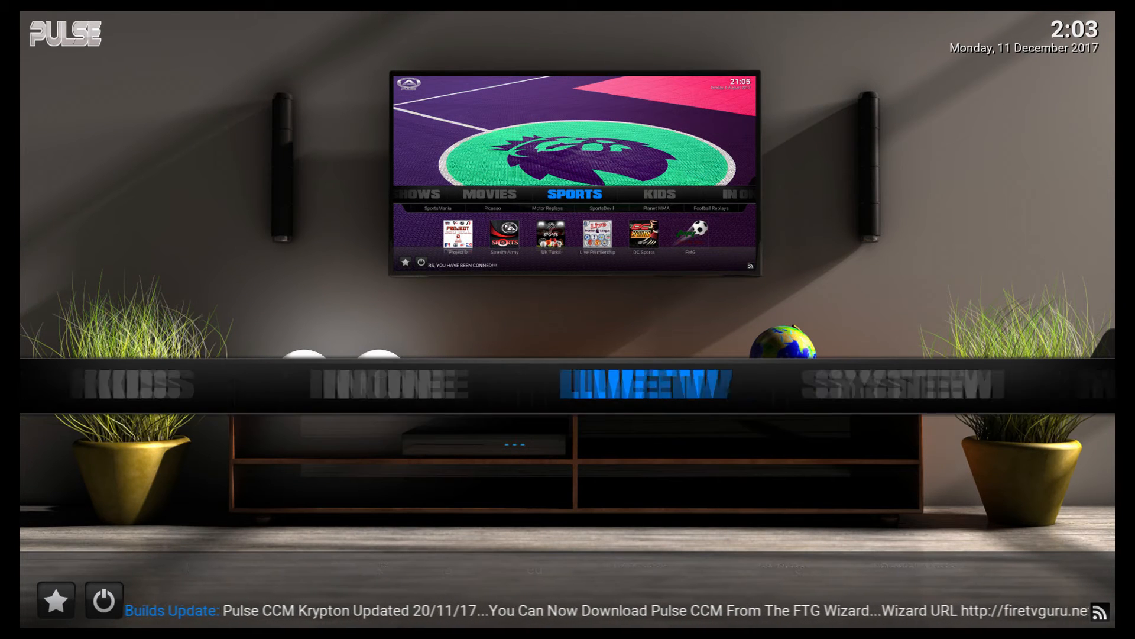
scroll("right", 3)
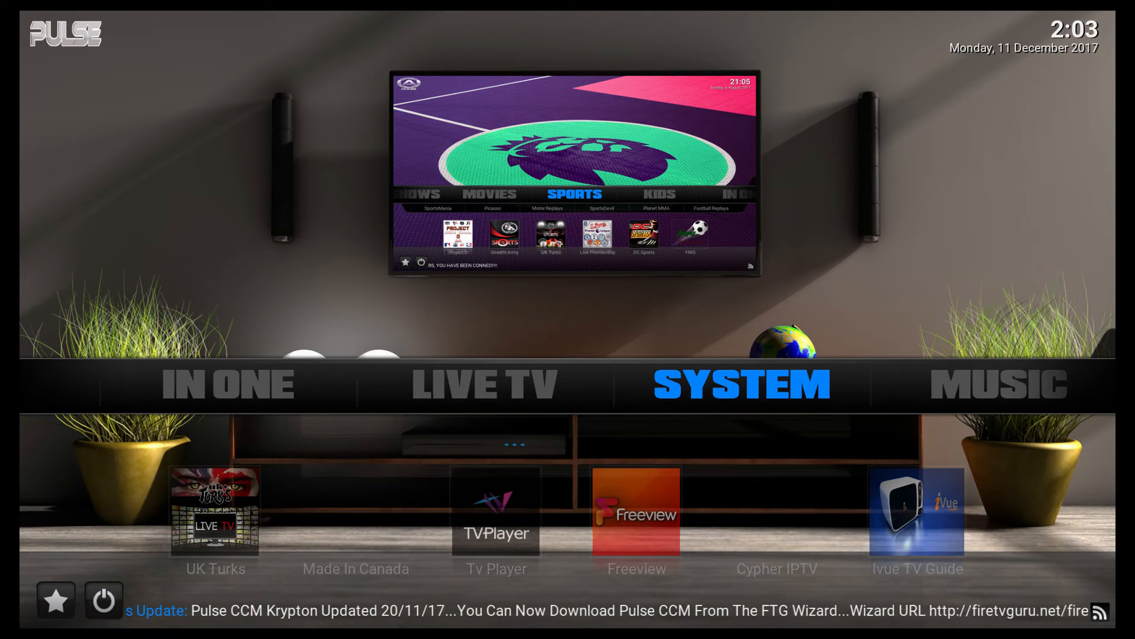
left_click(742, 383)
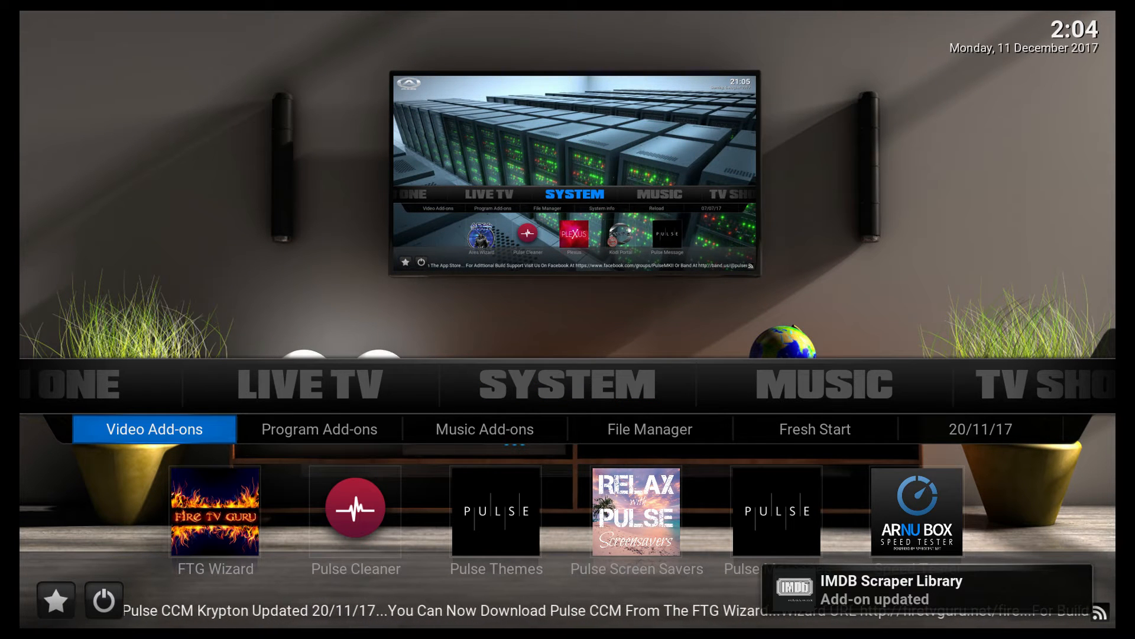
left_click(319, 429)
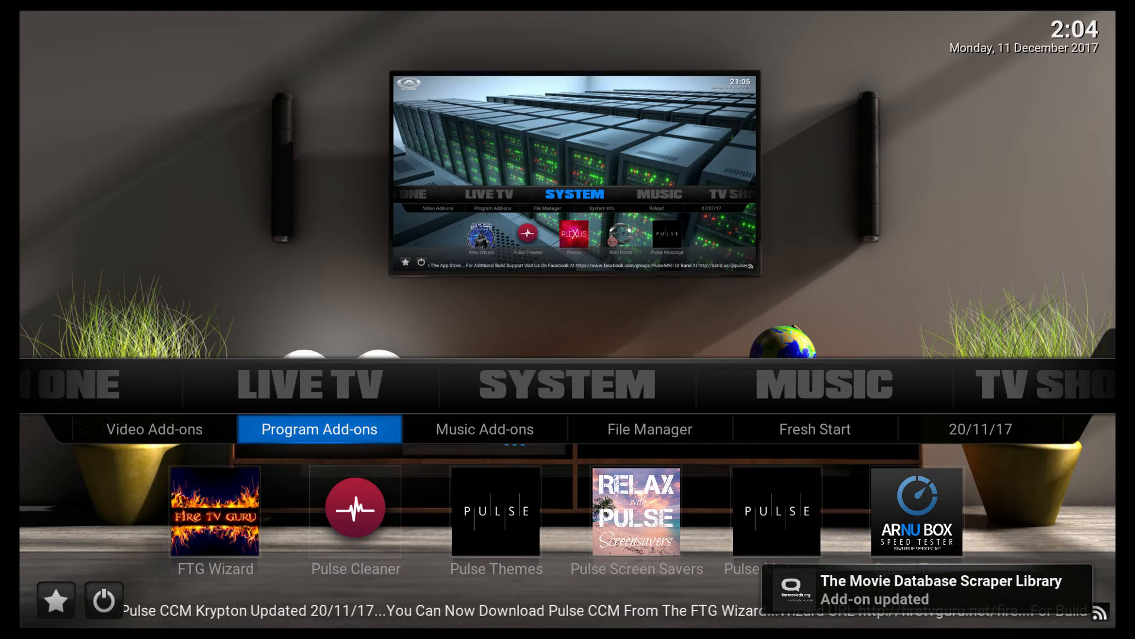
left_click(484, 429)
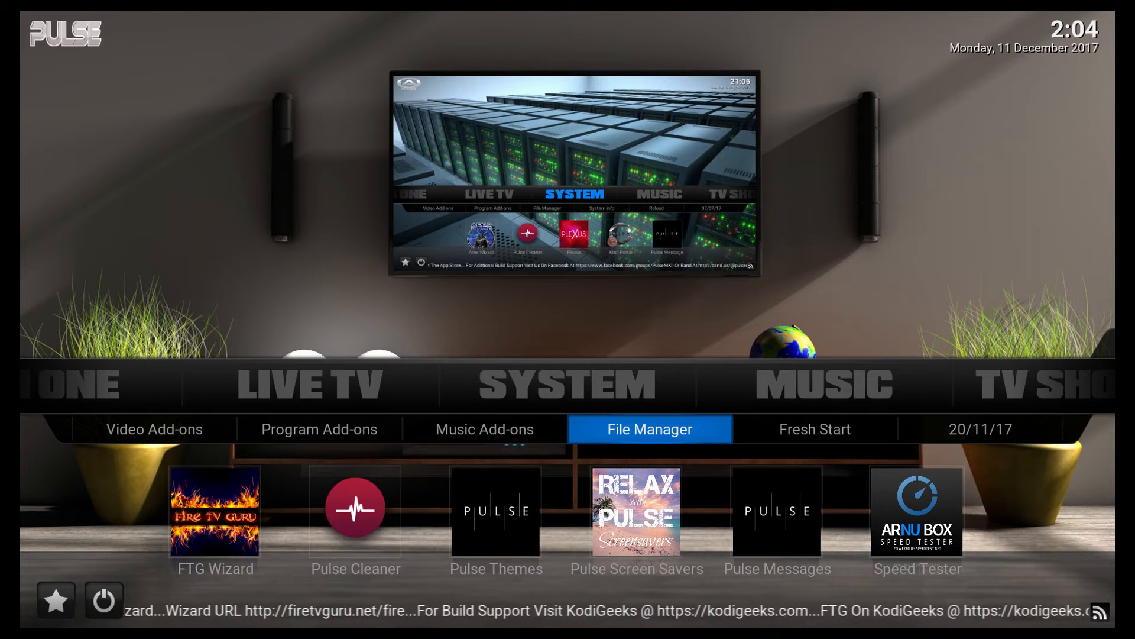
Open File Manager and choose Add source to begin a new file source
left_click(648, 428)
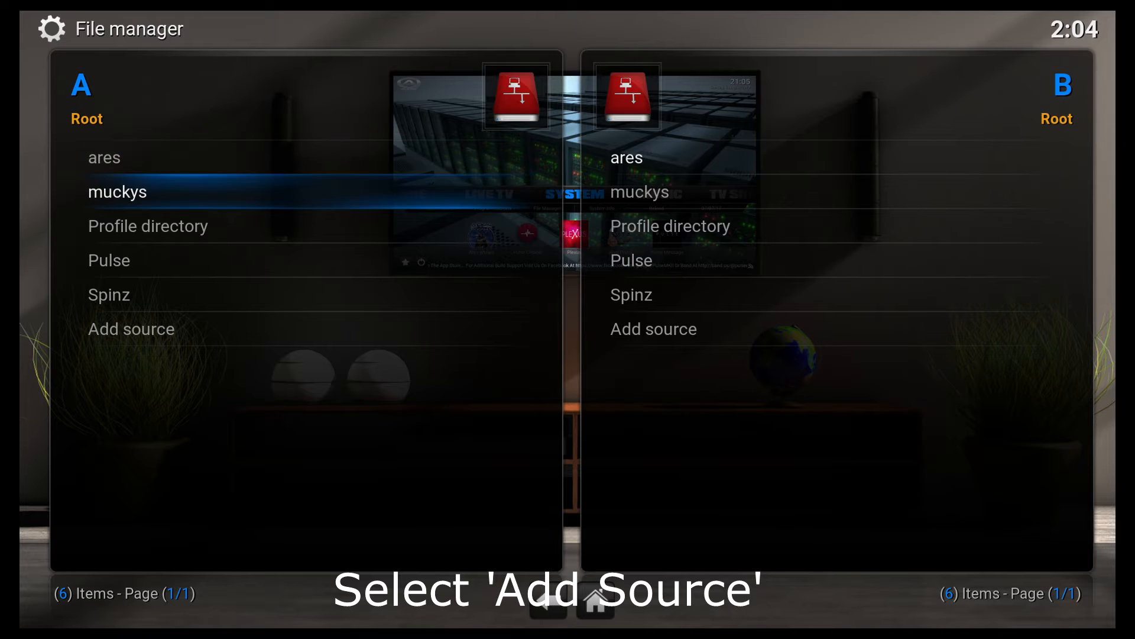
left_click(131, 328)
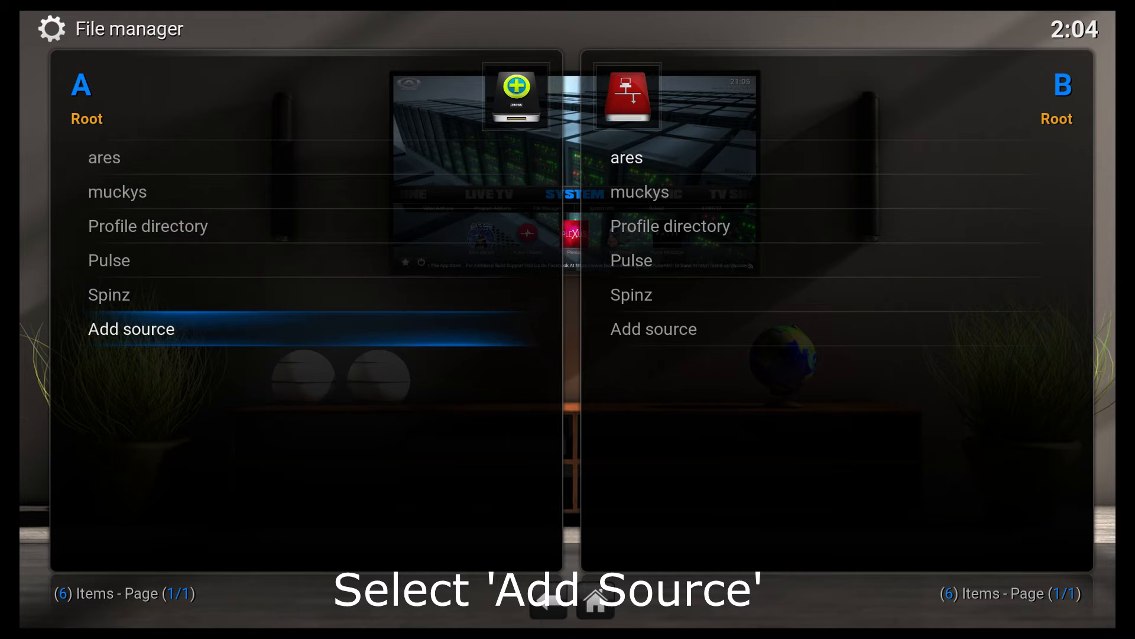
left_click(131, 329)
type("https://archive.org/download/repo")
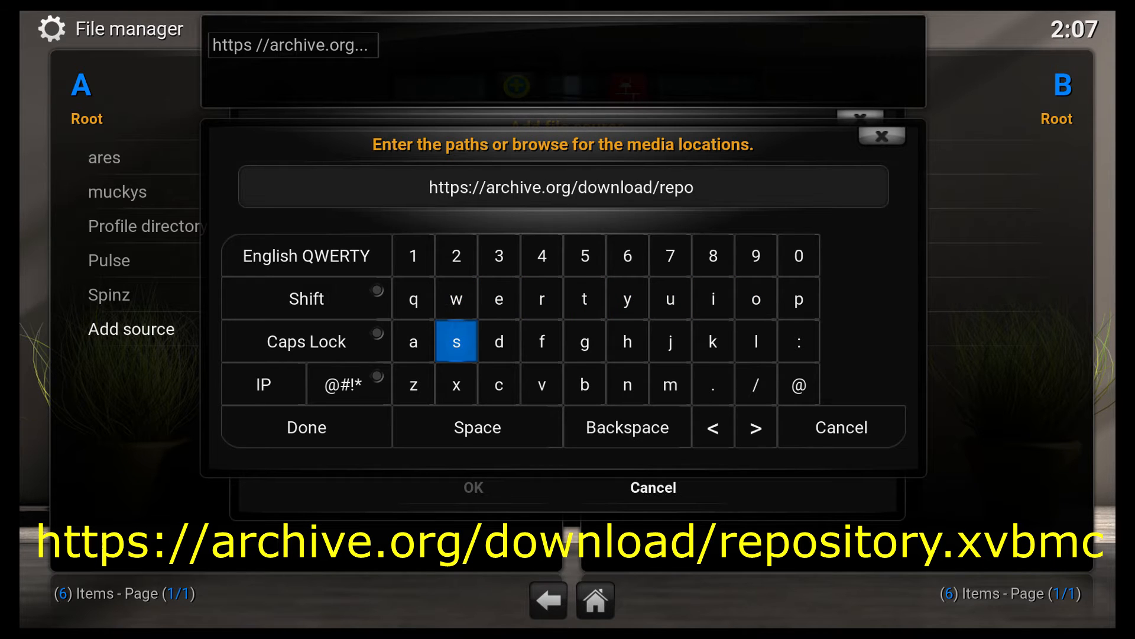
left_click(456, 342)
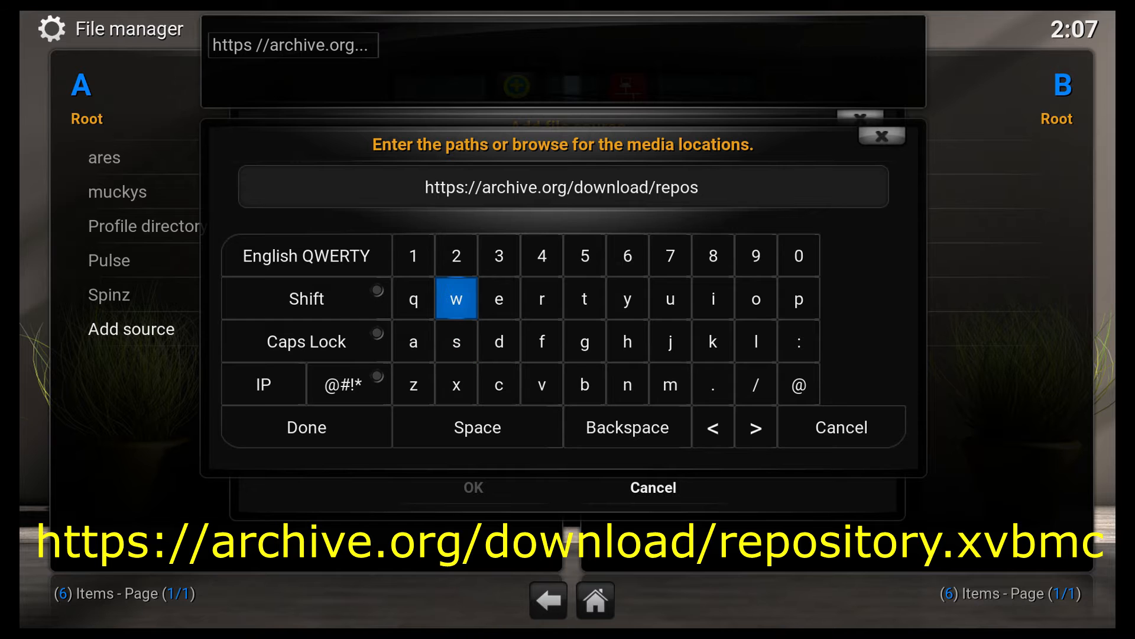
left_click(583, 298)
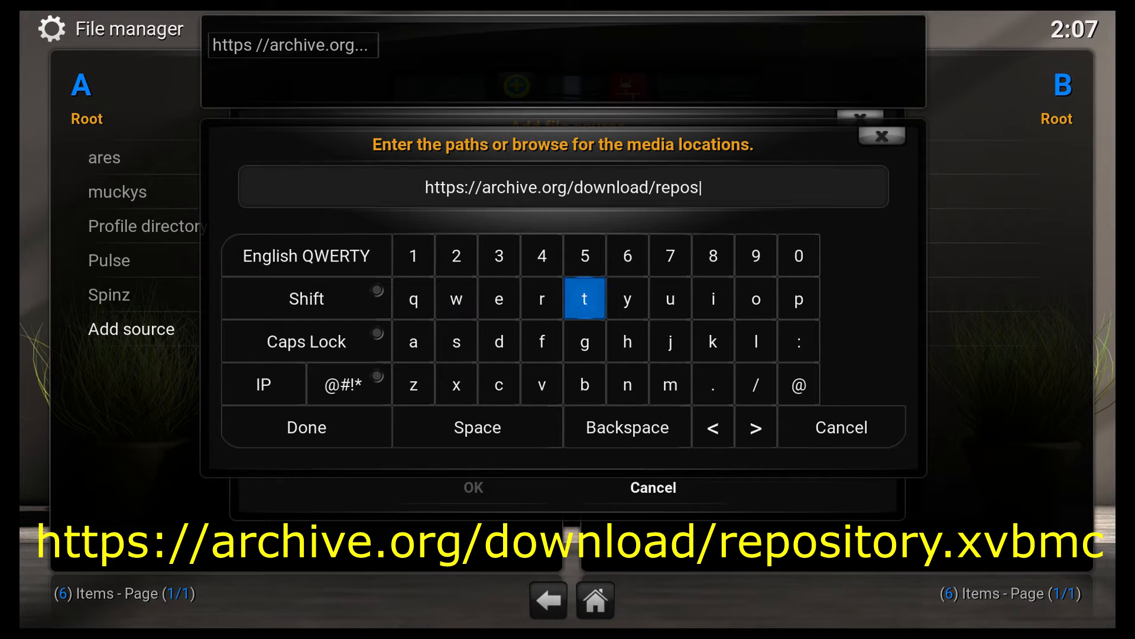
mouse_move(713, 298)
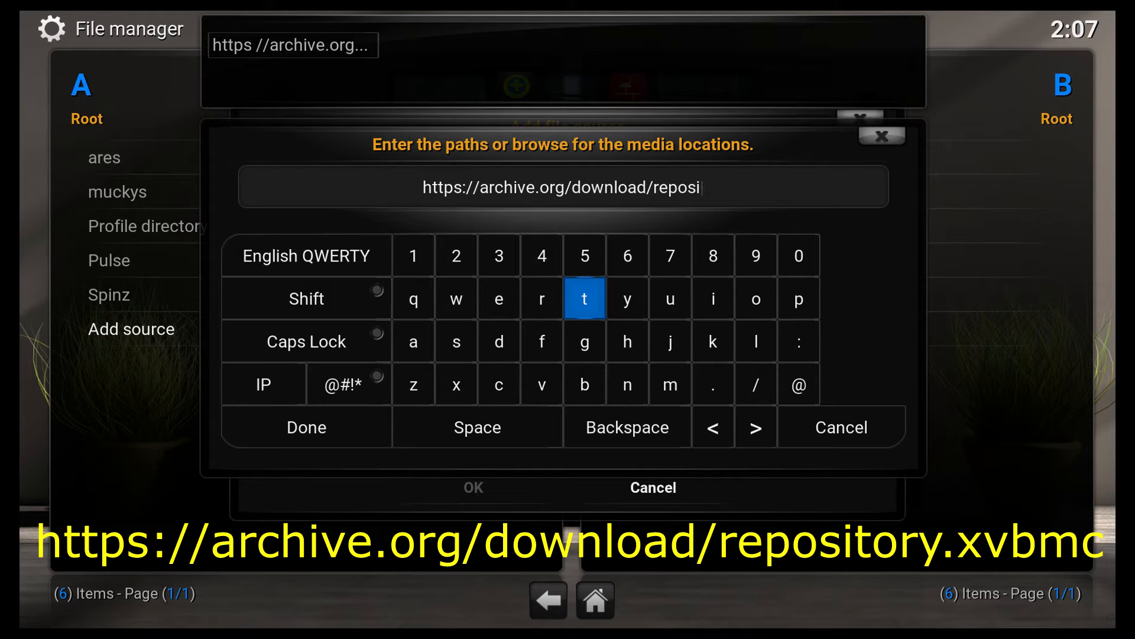
left_click(756, 298)
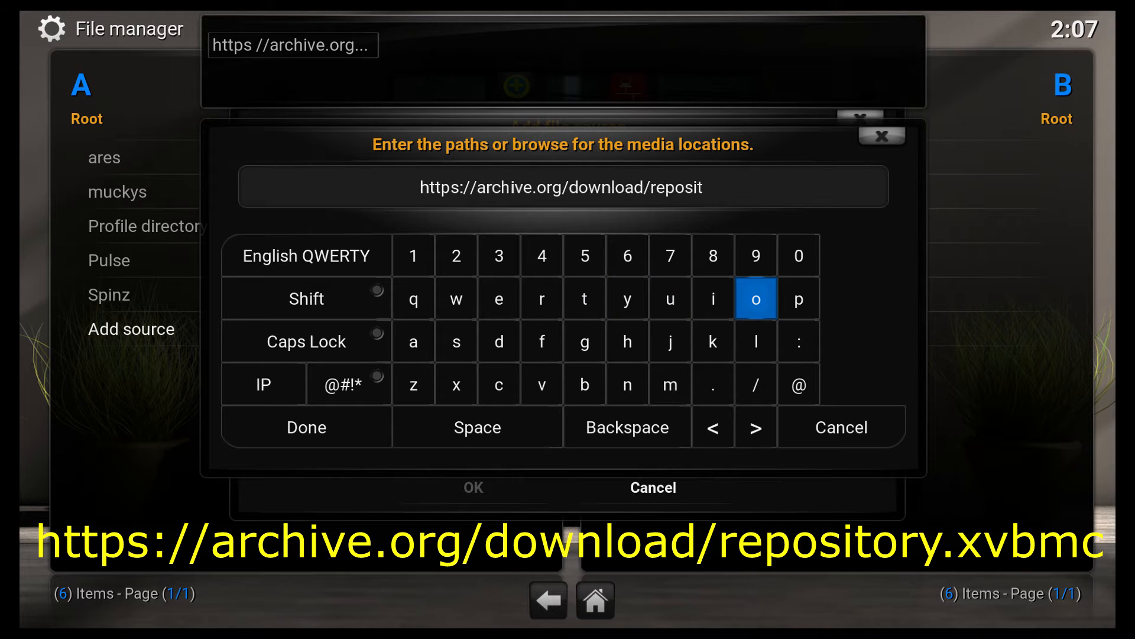
left_click(755, 298)
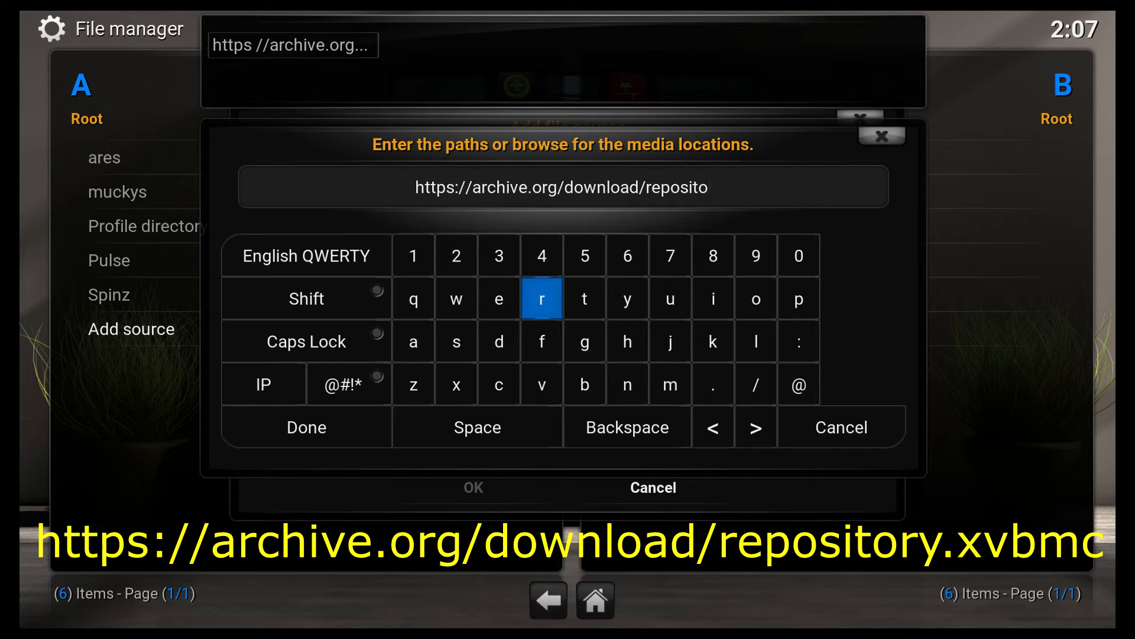
left_click(541, 341)
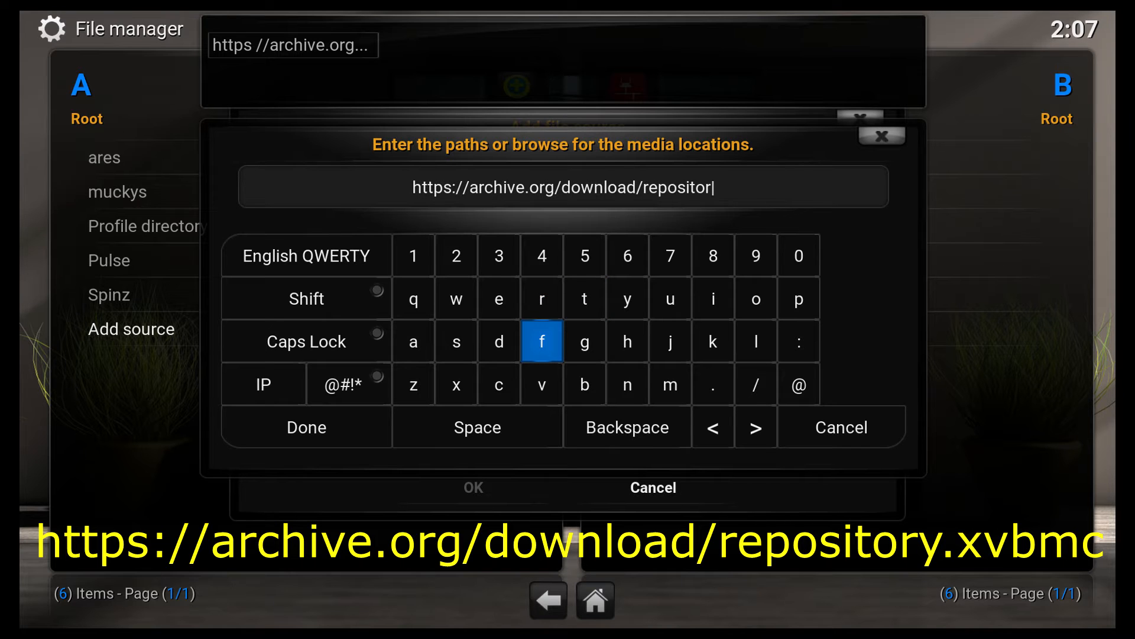
mouse_move(627, 298)
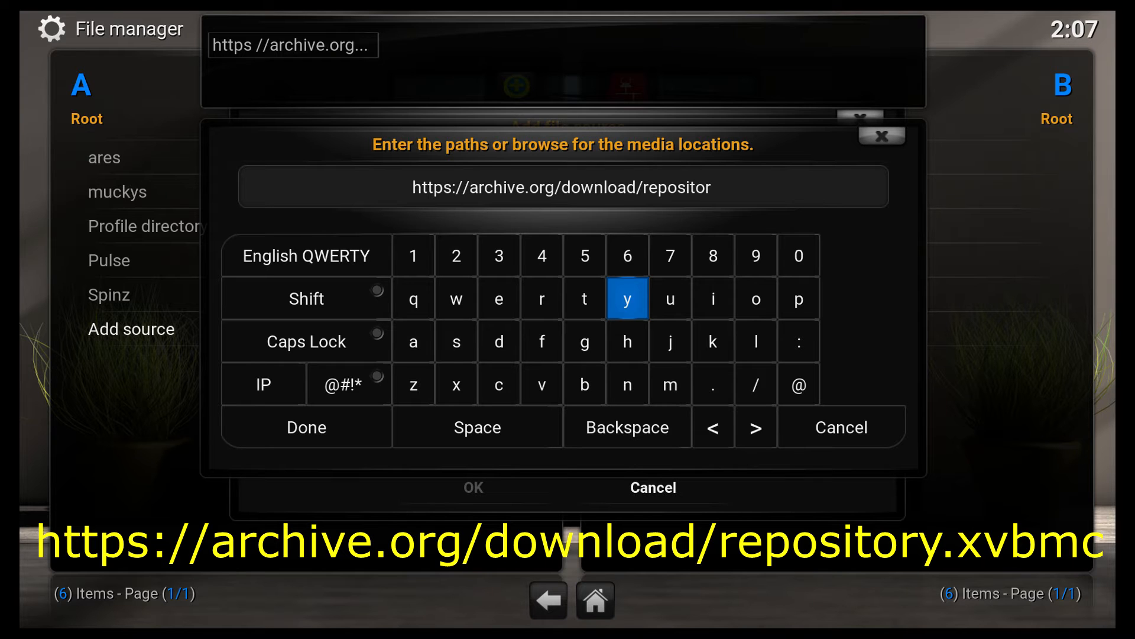
left_click(627, 297)
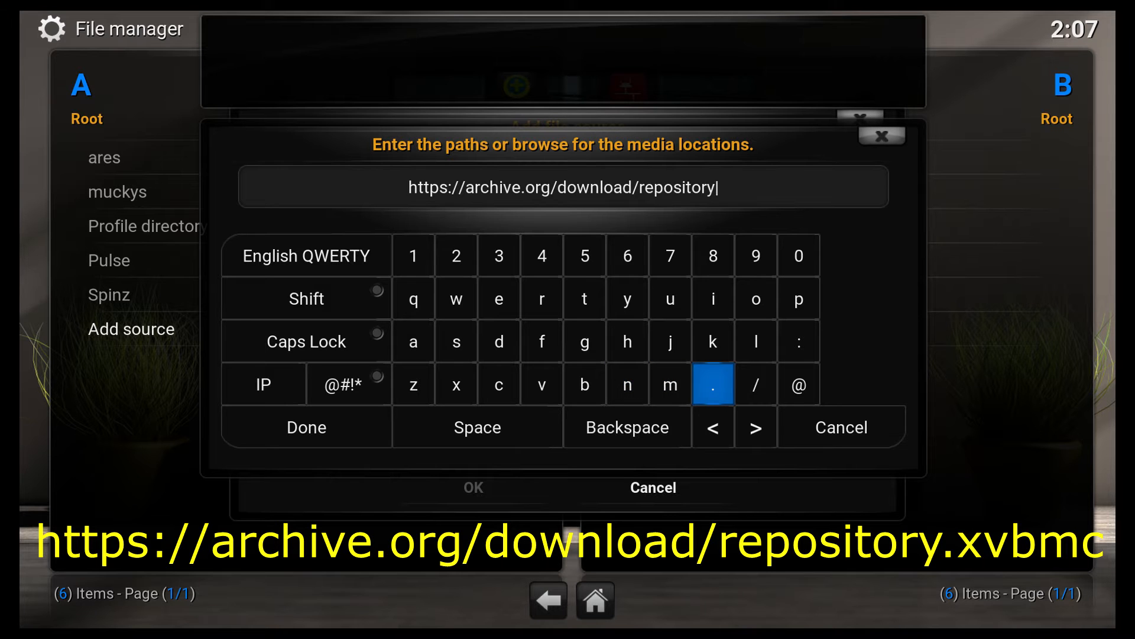
left_click(712, 384)
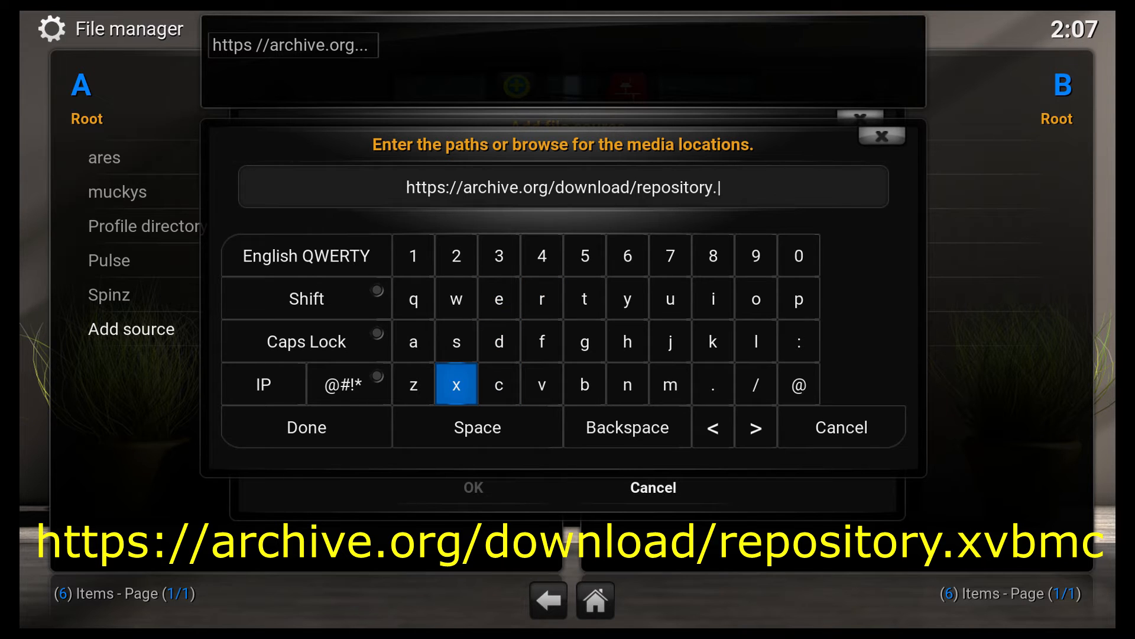
left_click(456, 384)
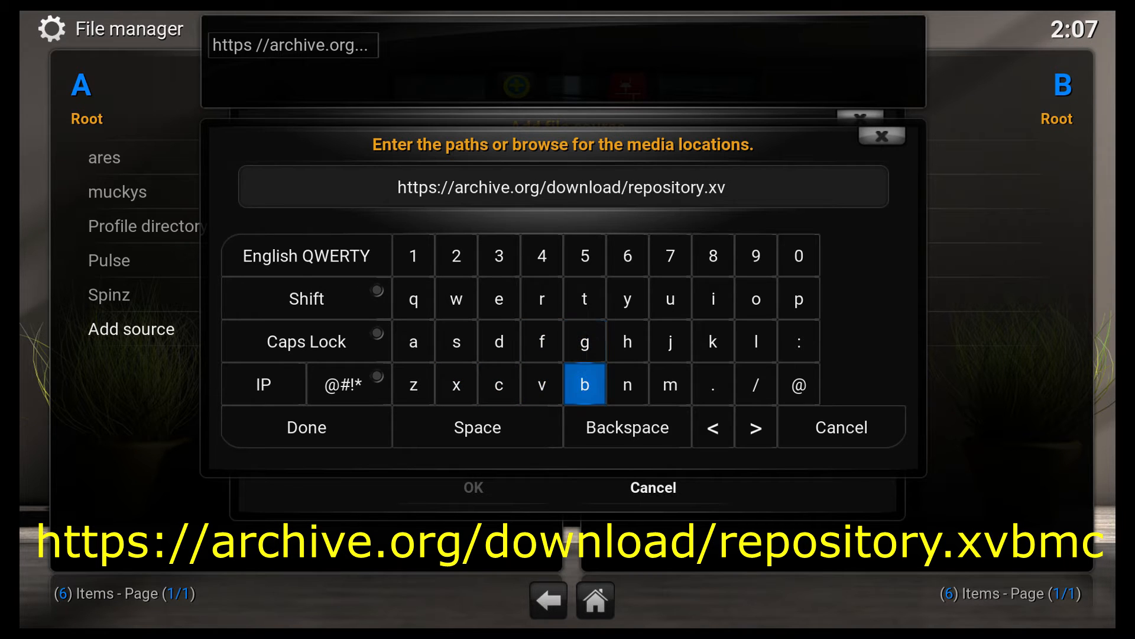
left_click(585, 384)
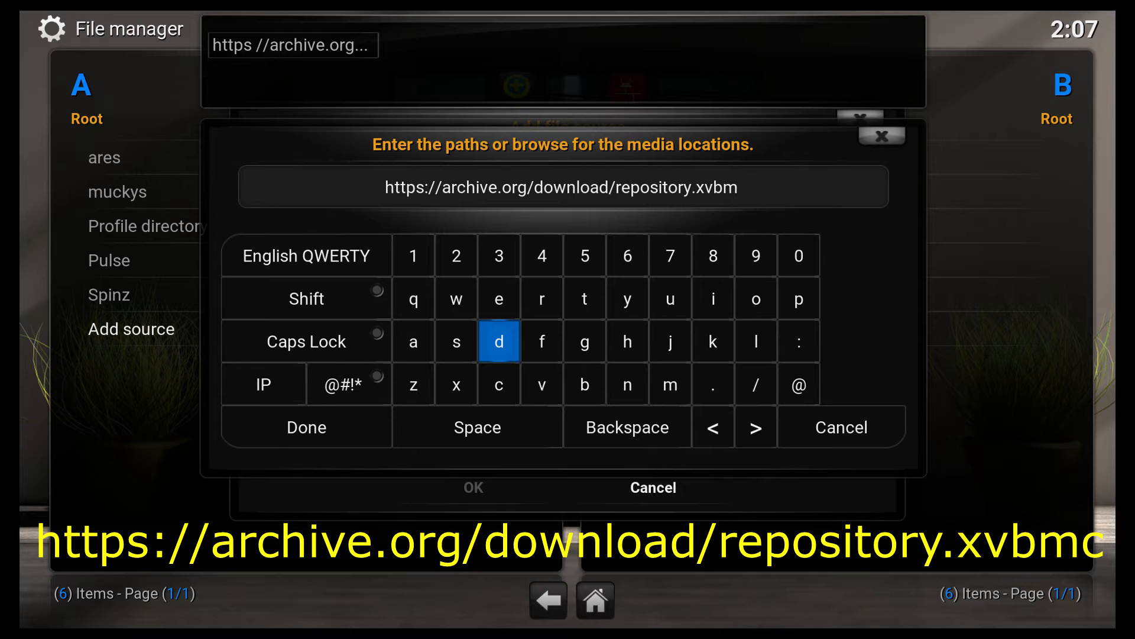
left_click(498, 384)
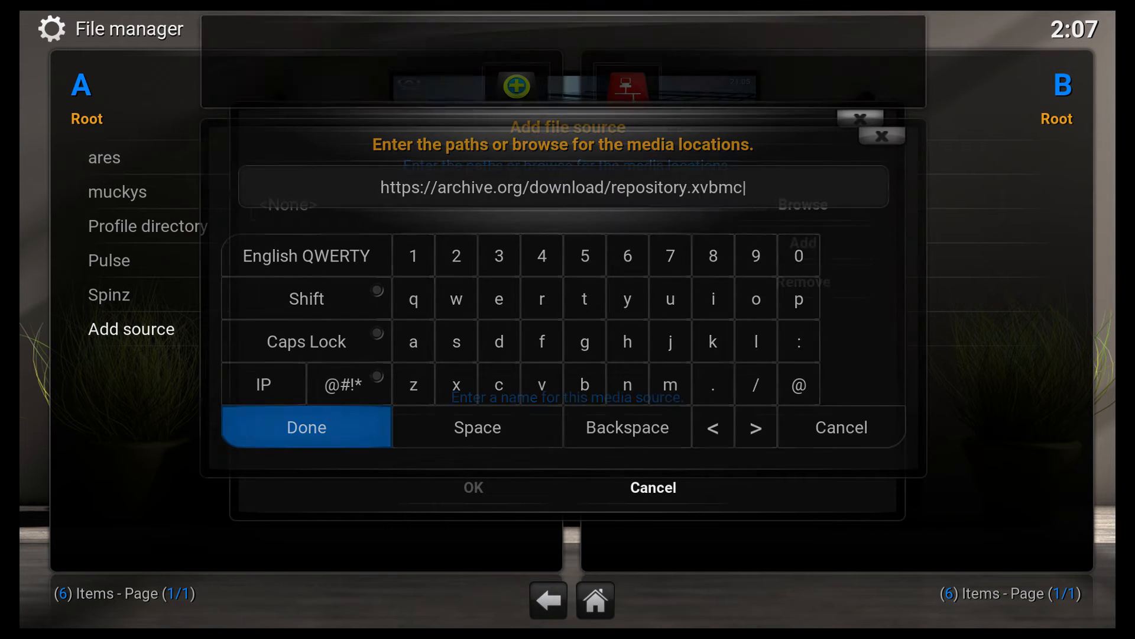
left_click(305, 426)
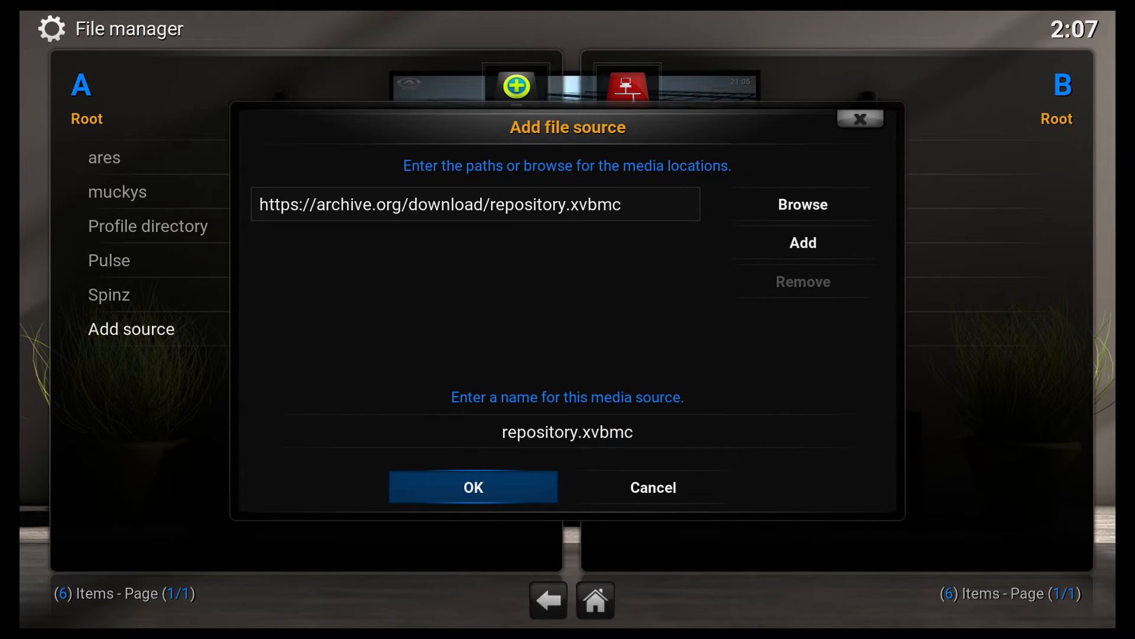
Save the repository.xvbmc file source with OK
left_click(473, 486)
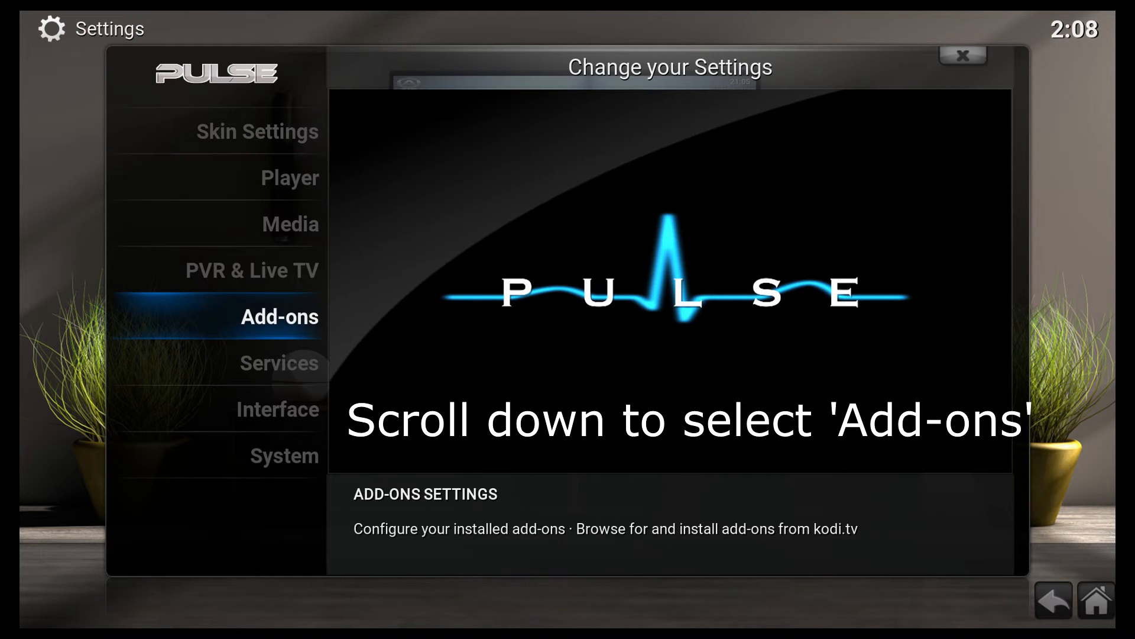
Open the Add-on browser and choose Install from zip file
left_click(962, 56)
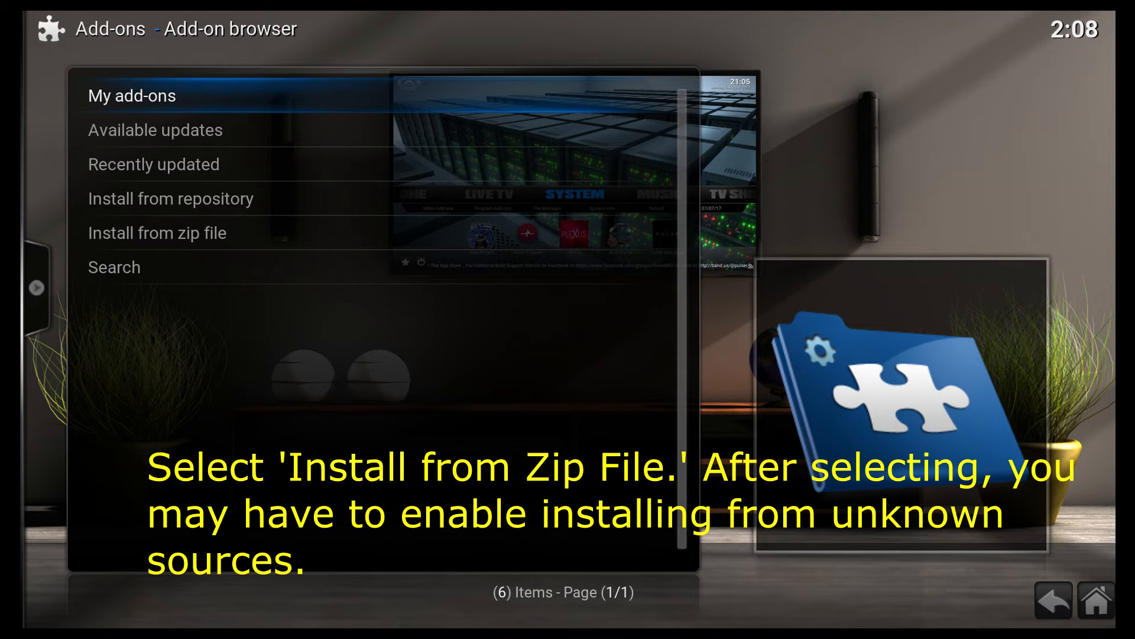
left_click(156, 233)
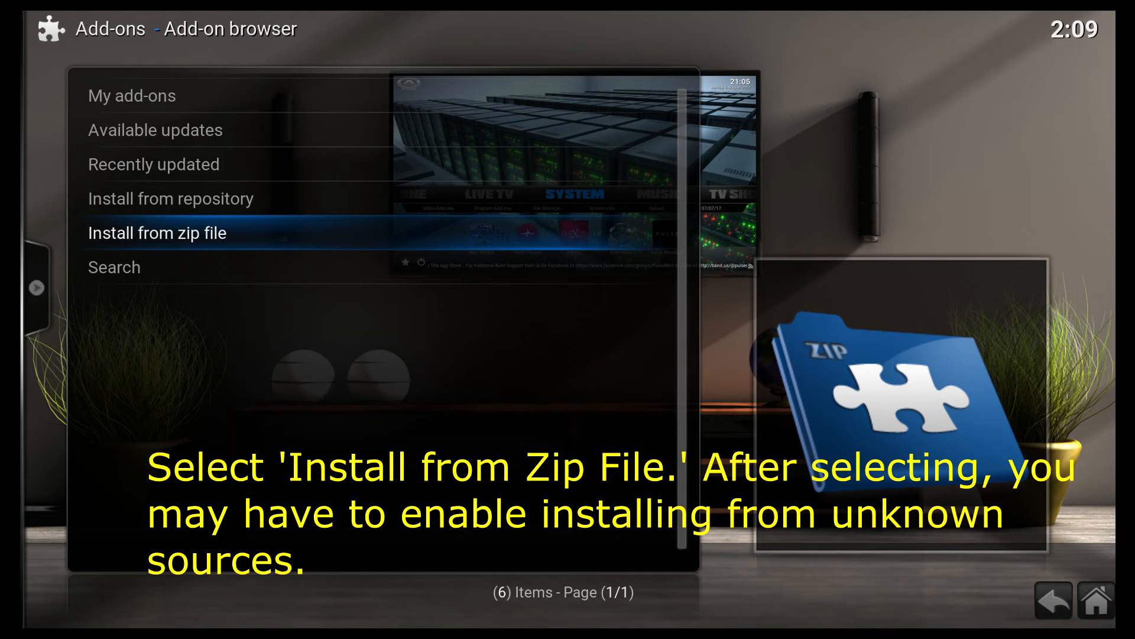
Install repository.xvbmc-4.2.0.zip from the repository.xvbmc media source
left_click(155, 232)
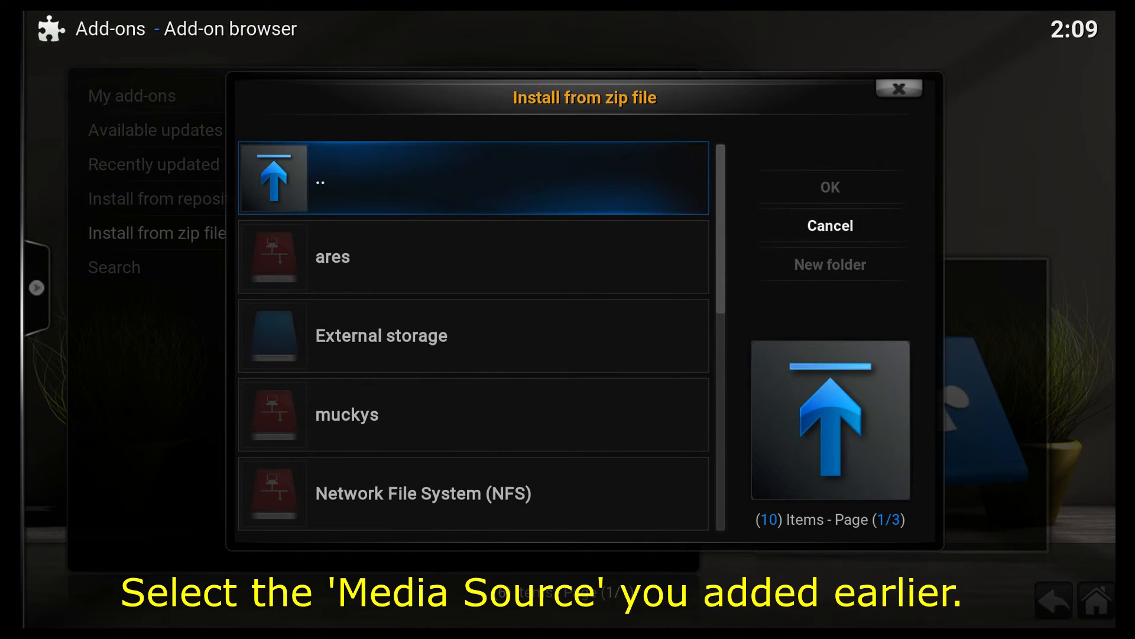
scroll("down", 3)
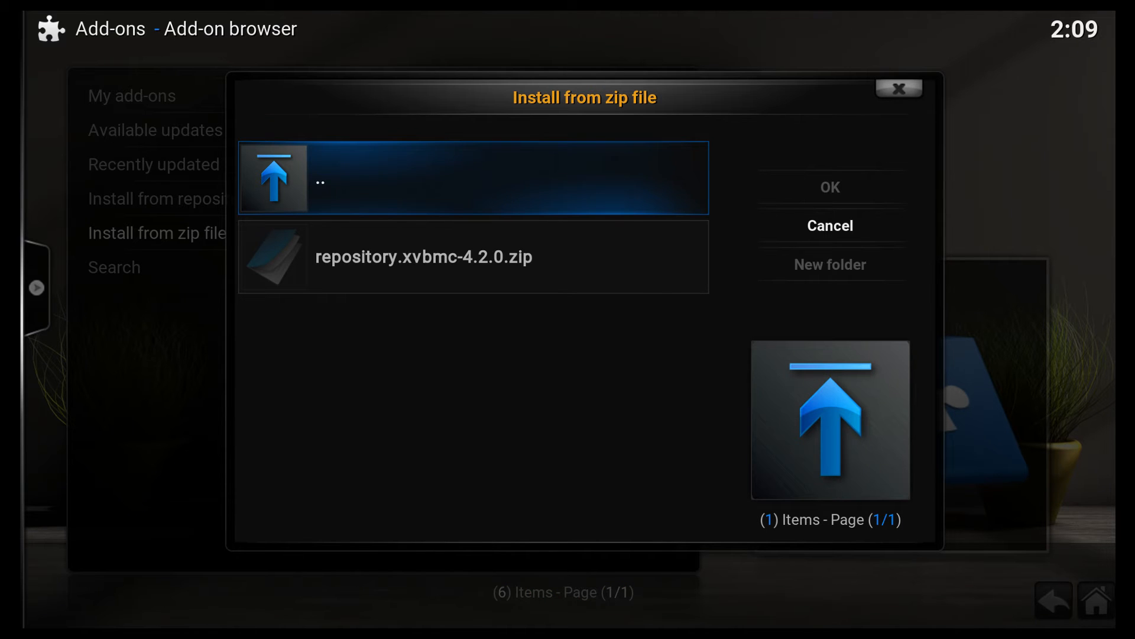
left_click(423, 256)
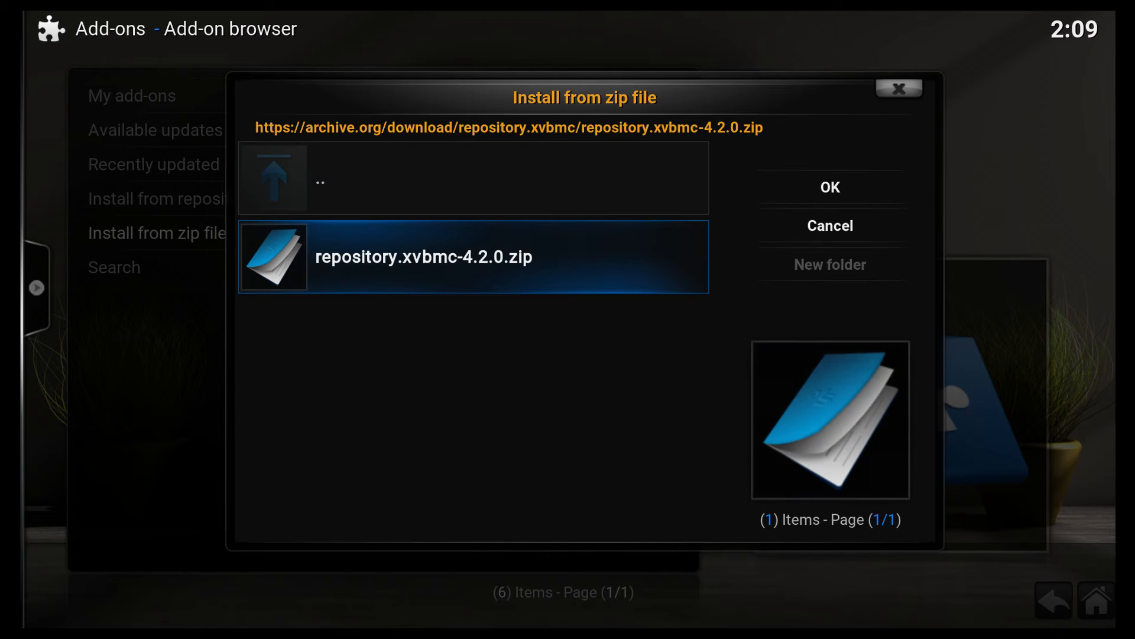
left_click(829, 187)
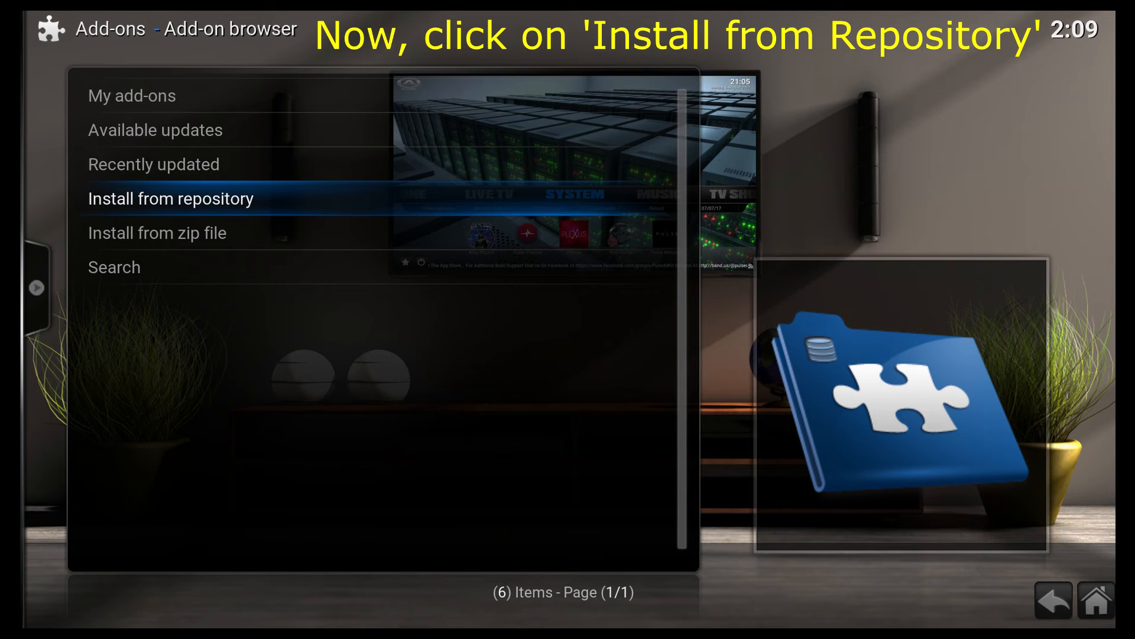
Open Install from repository and browse into XvBMC (Add-ons) REPOsitory's add-on categories
left_click(170, 198)
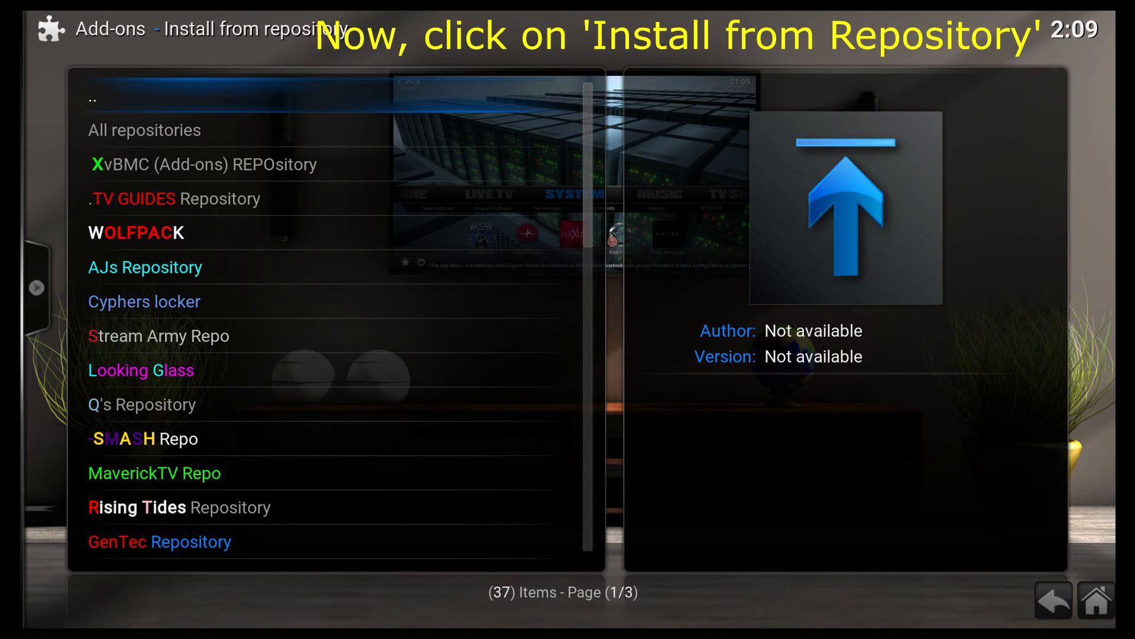
left_click(174, 199)
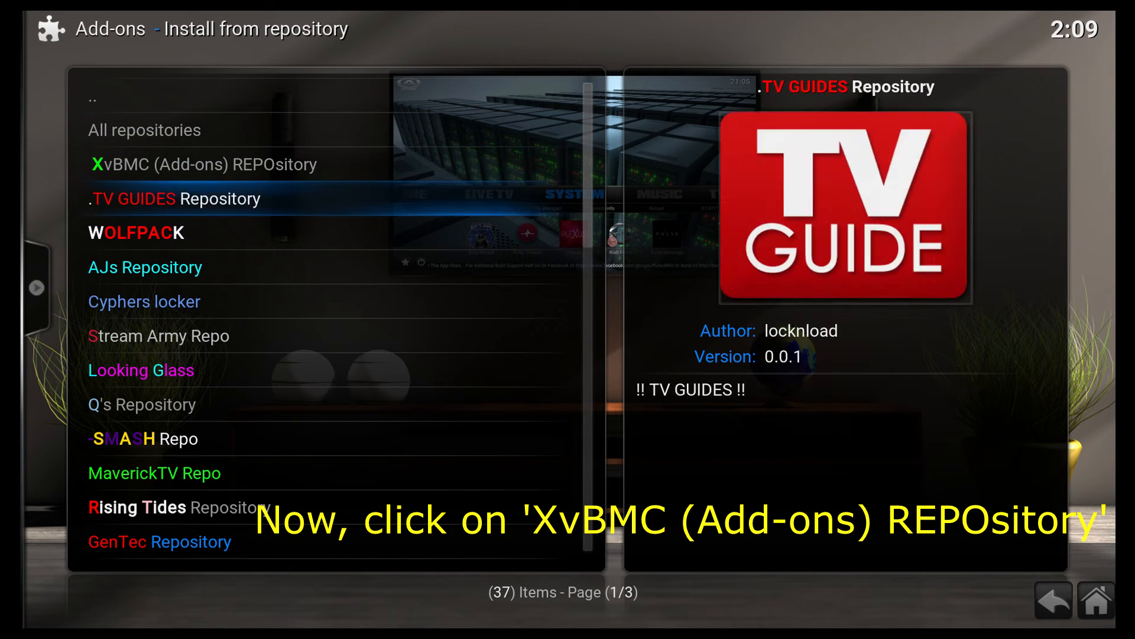
left_click(203, 164)
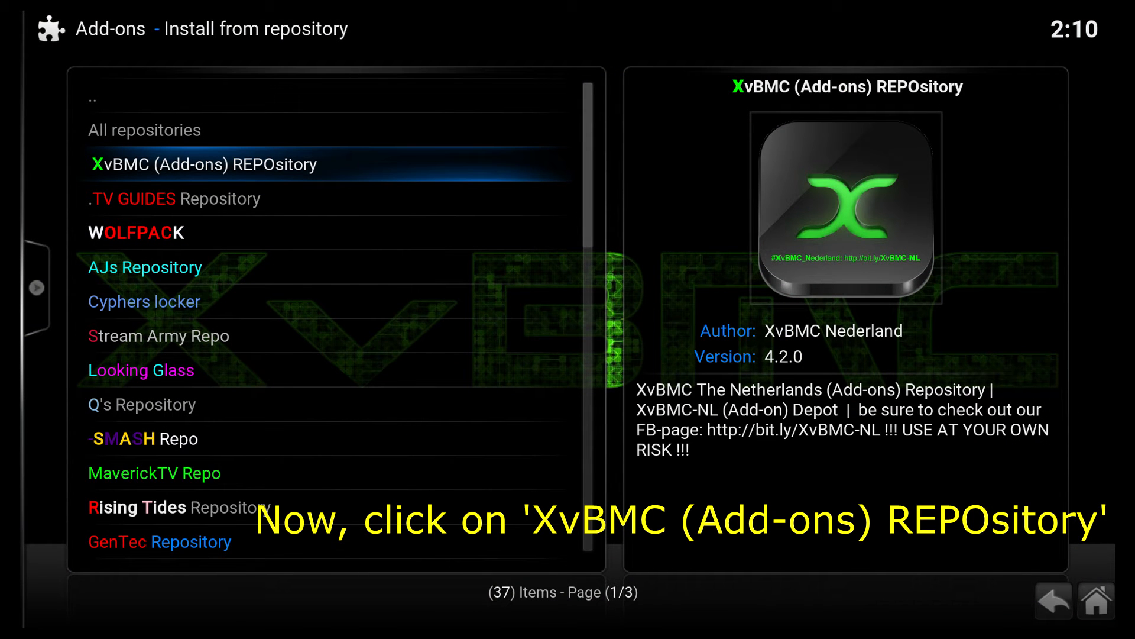
left_click(206, 163)
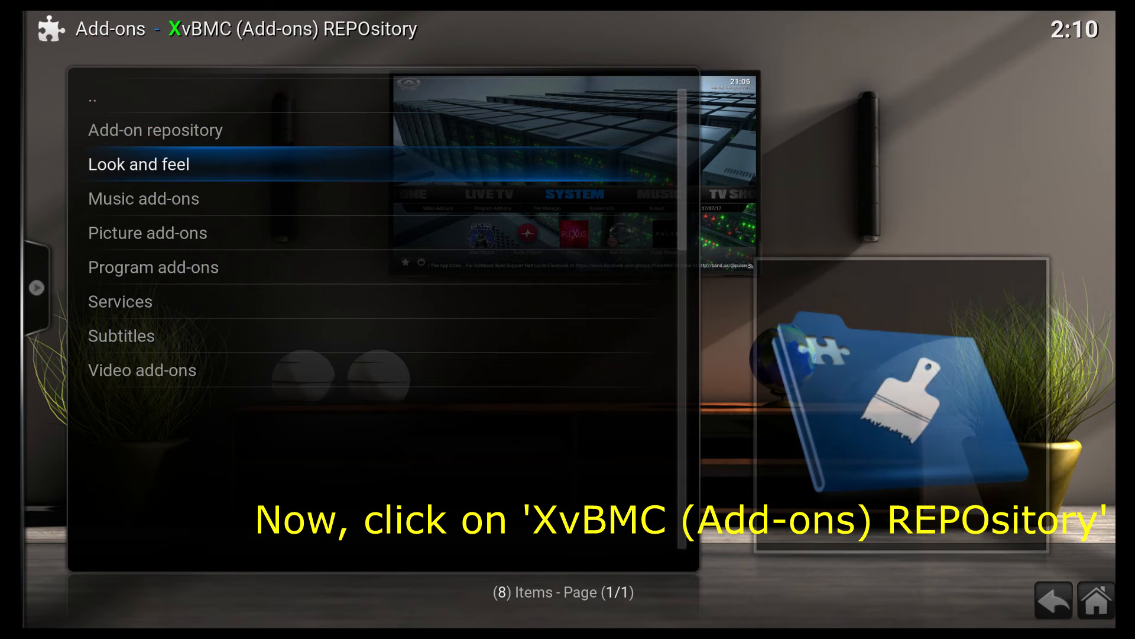
left_click(154, 267)
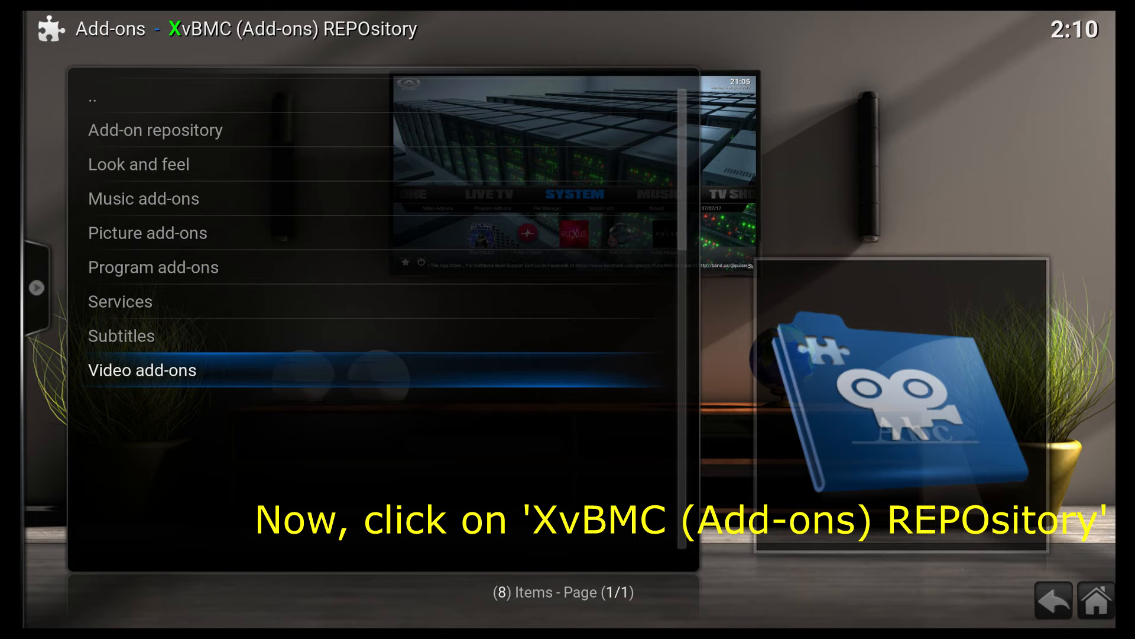
left_click(142, 369)
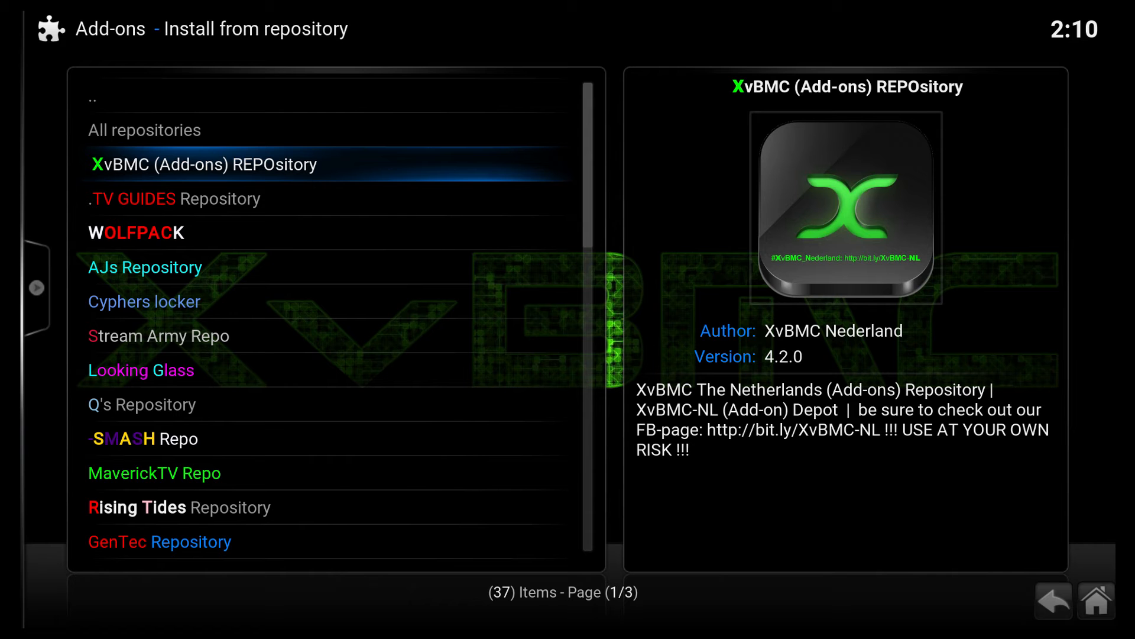
left_click(206, 164)
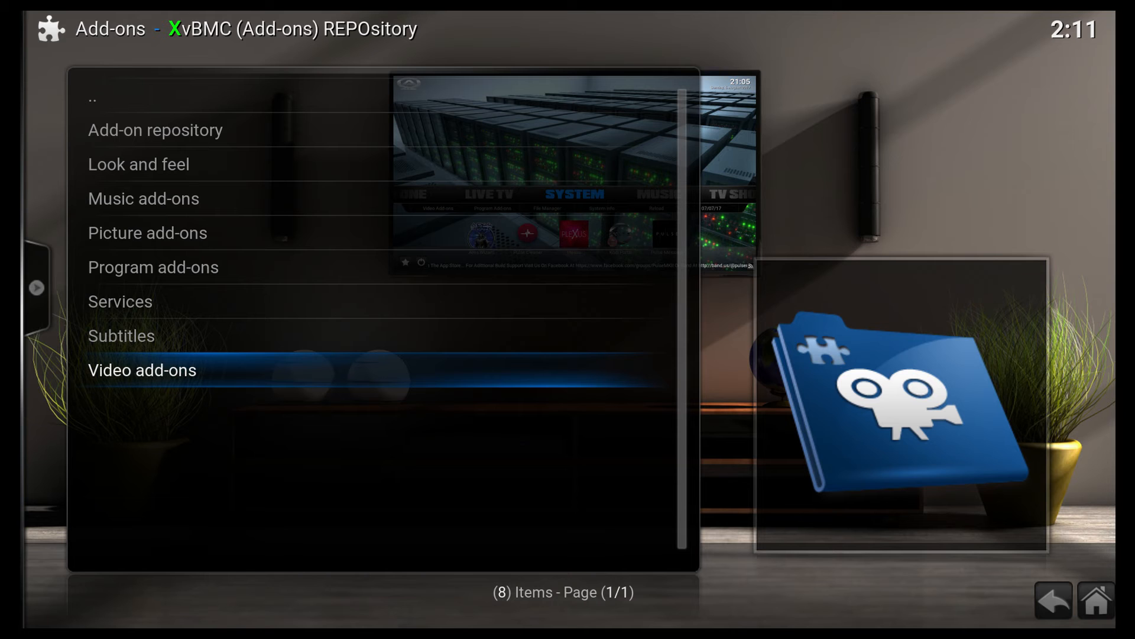
Install Covenant 1.1.30 from XvBMC Video add-ons and reopen its information page
left_click(142, 369)
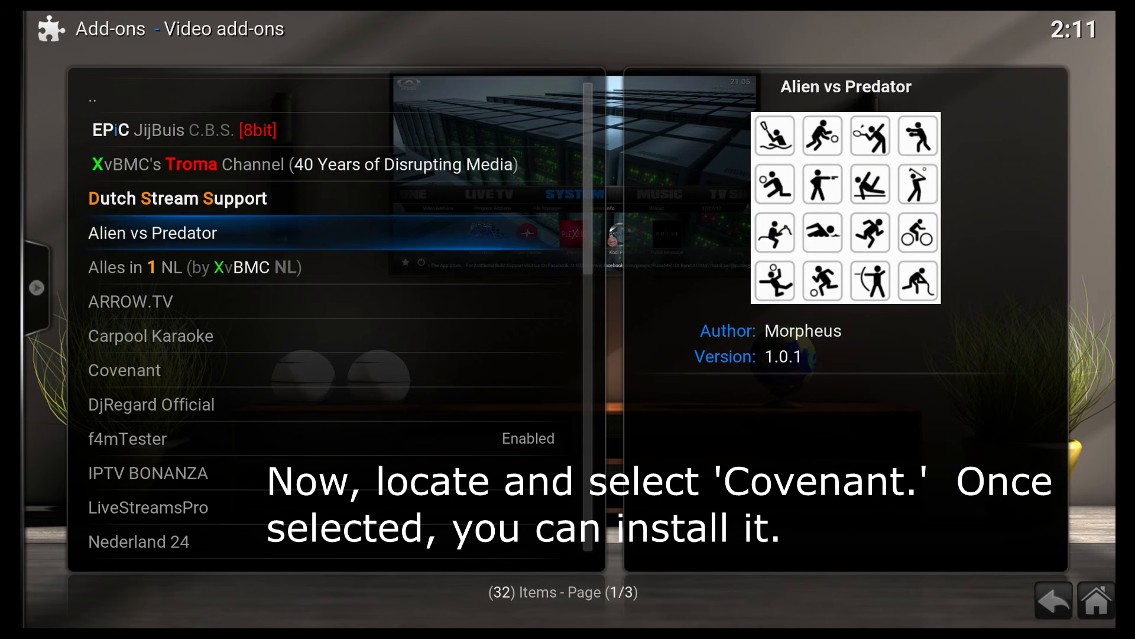
left_click(145, 370)
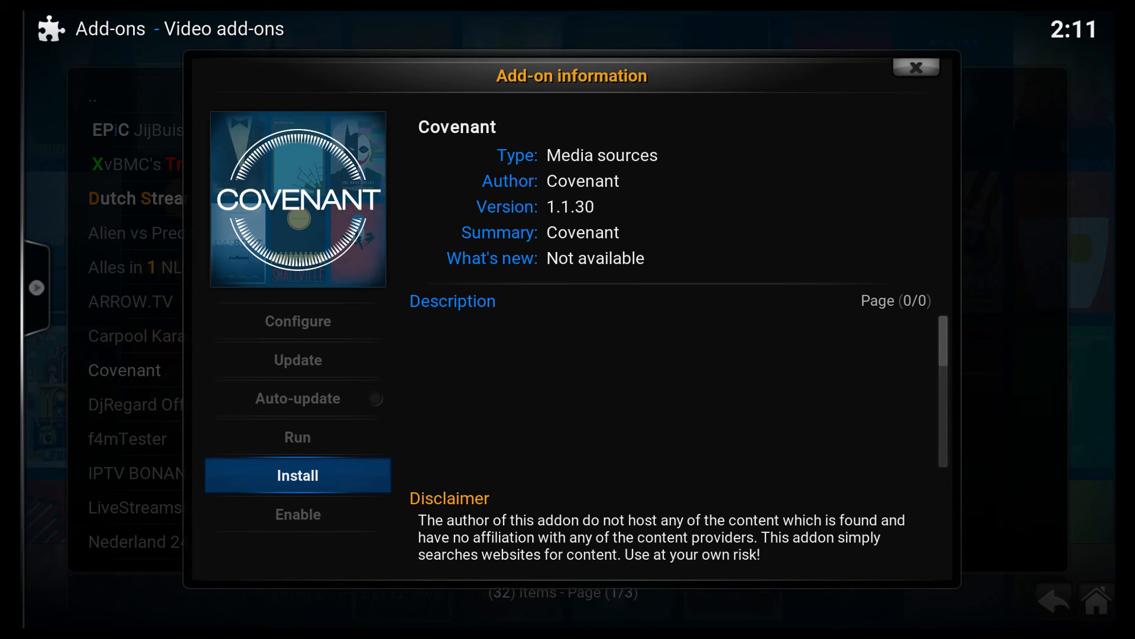
left_click(297, 475)
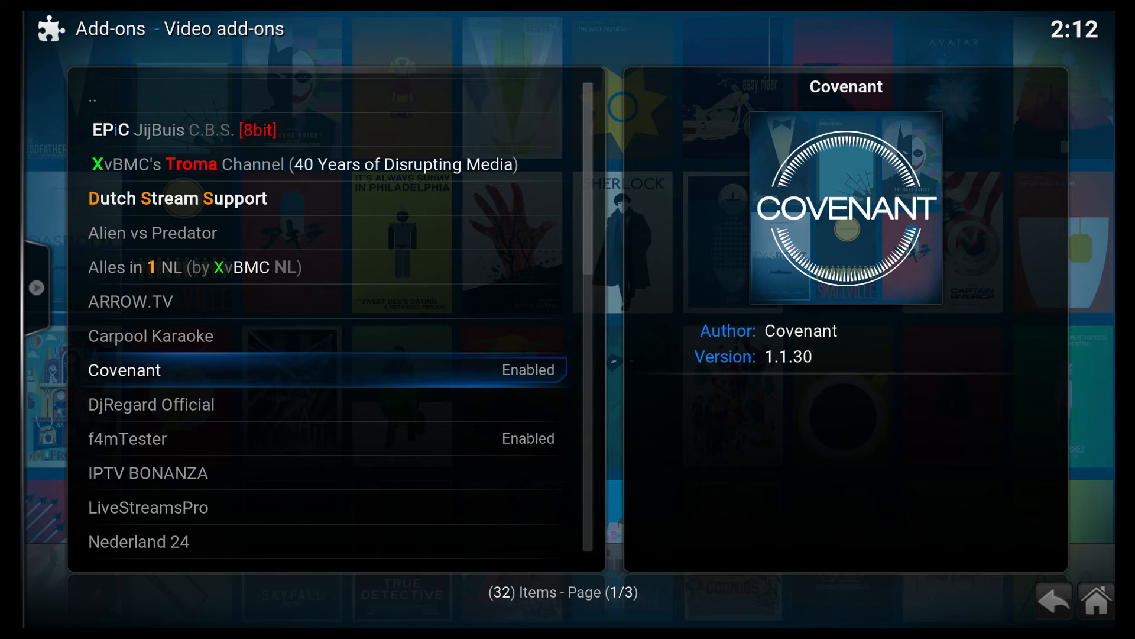
left_click(123, 370)
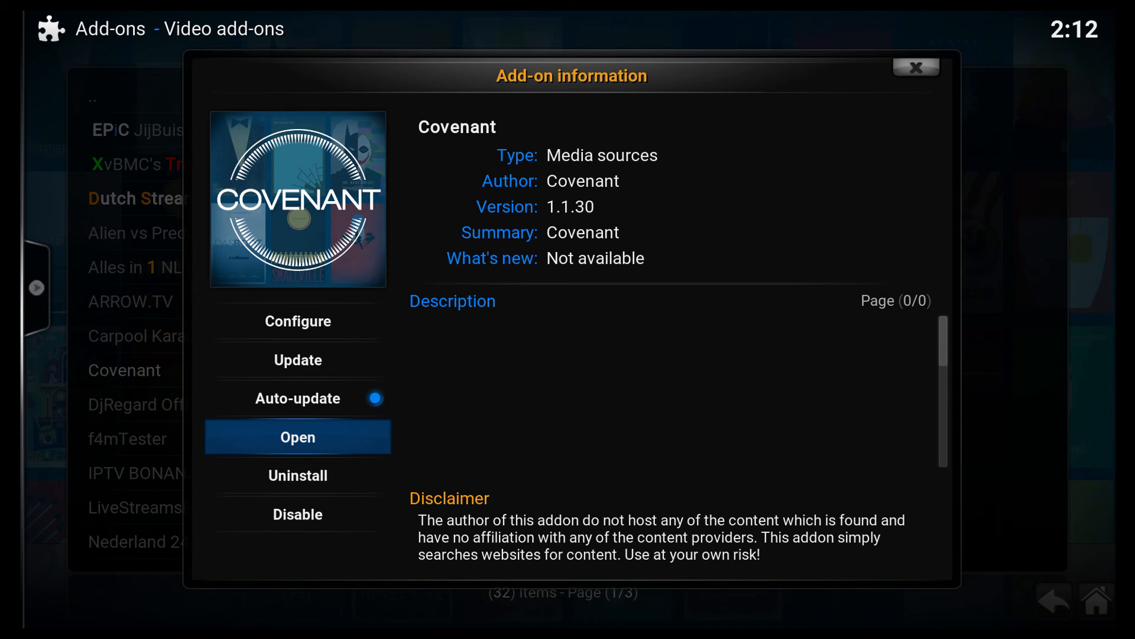
Launch Covenant and load its TV Shows > Most Popular list
left_click(297, 436)
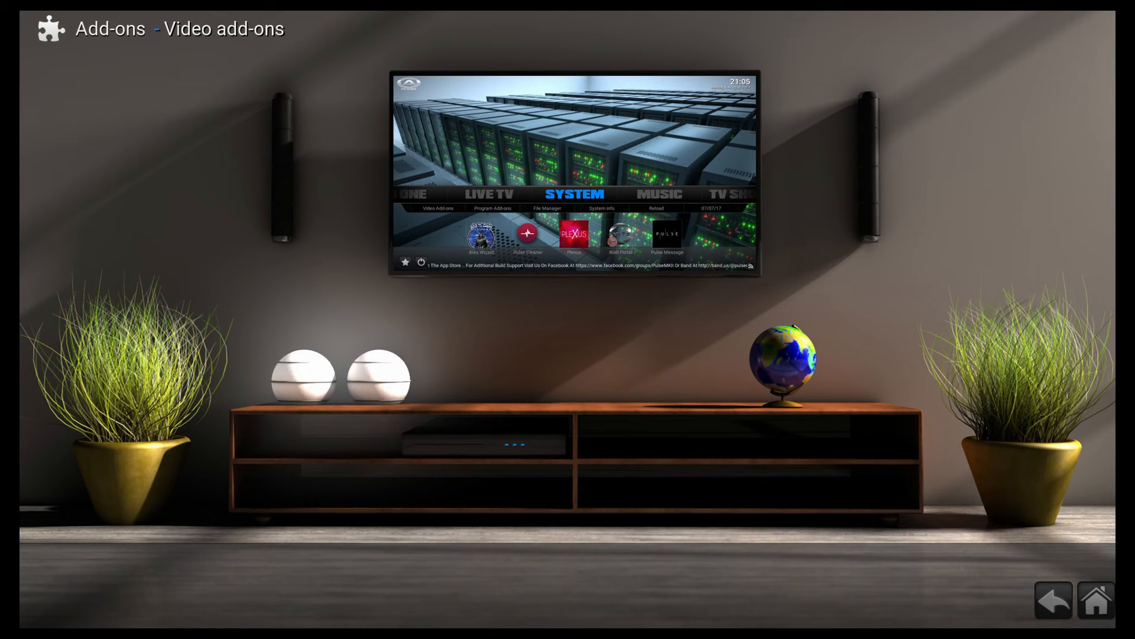
left_click(1054, 600)
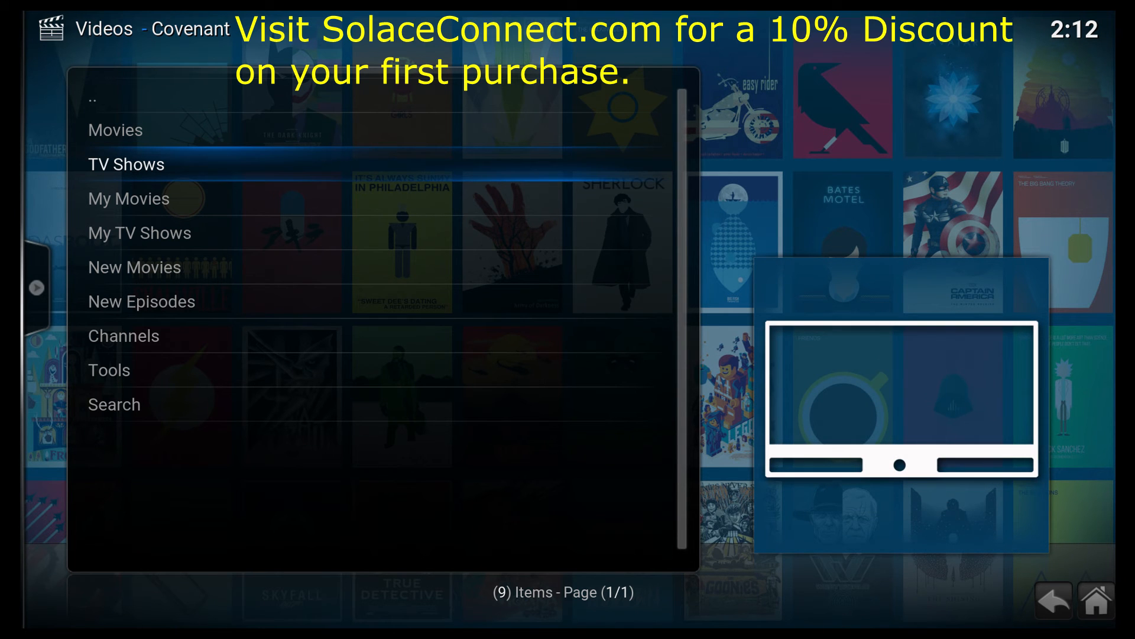
left_click(126, 163)
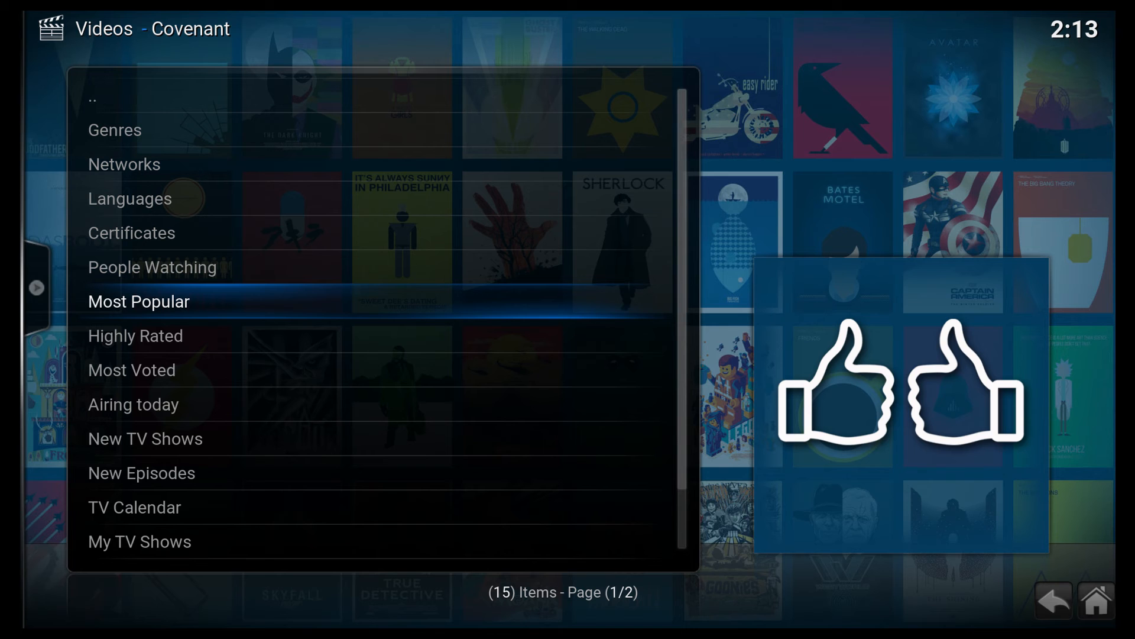
left_click(138, 301)
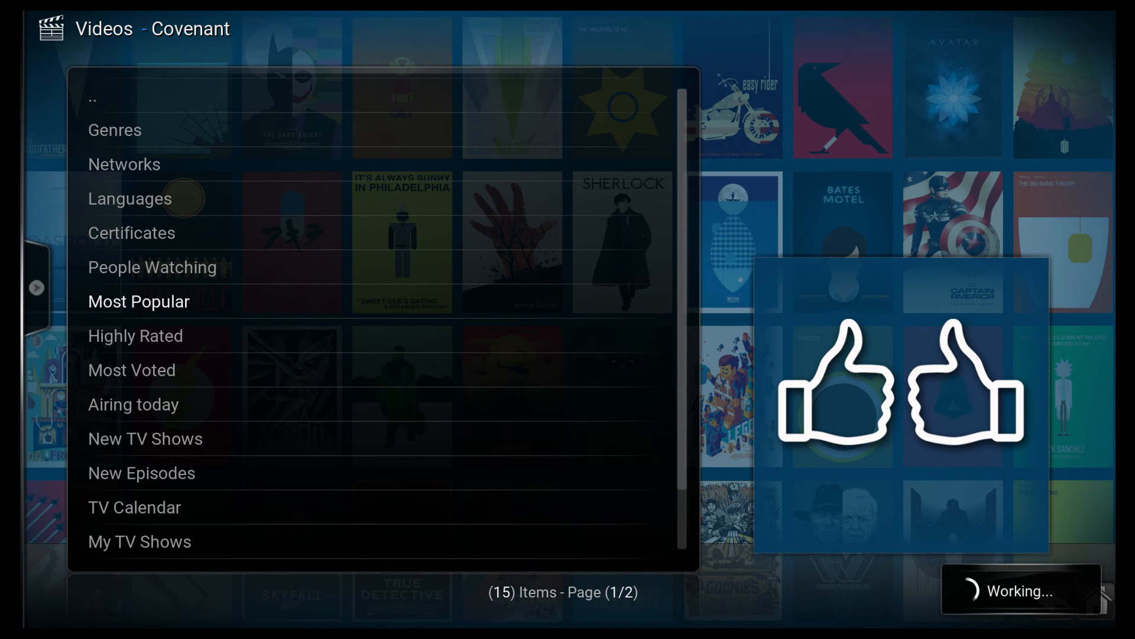
left_click(138, 301)
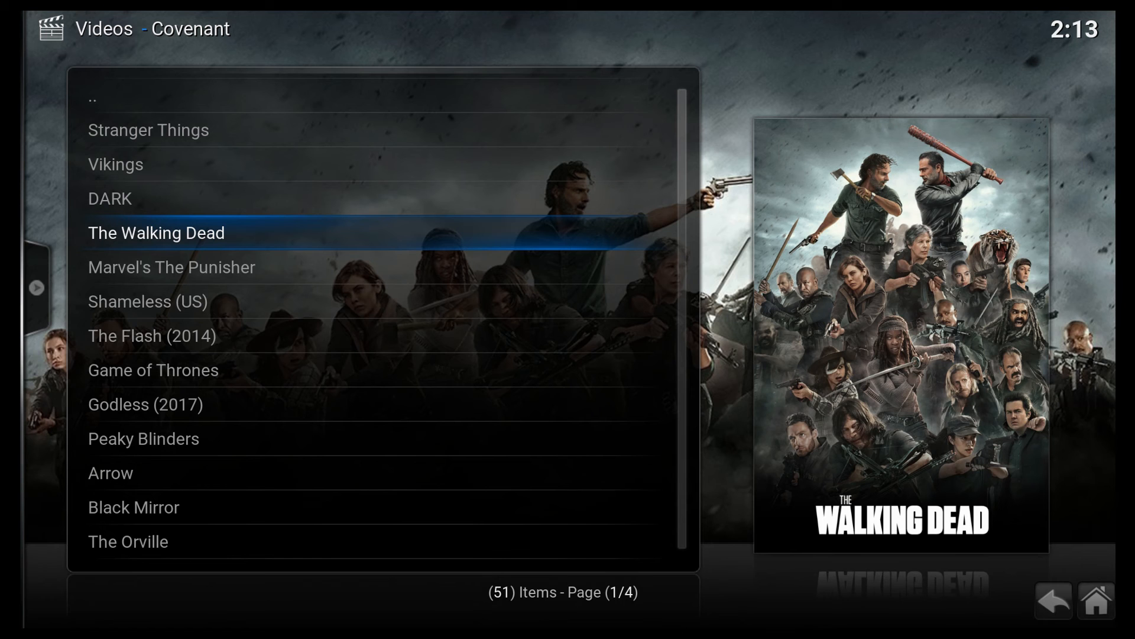
Open The Walking Dead Season 8 and select episode 8x08 How It's Gotta Be
left_click(155, 232)
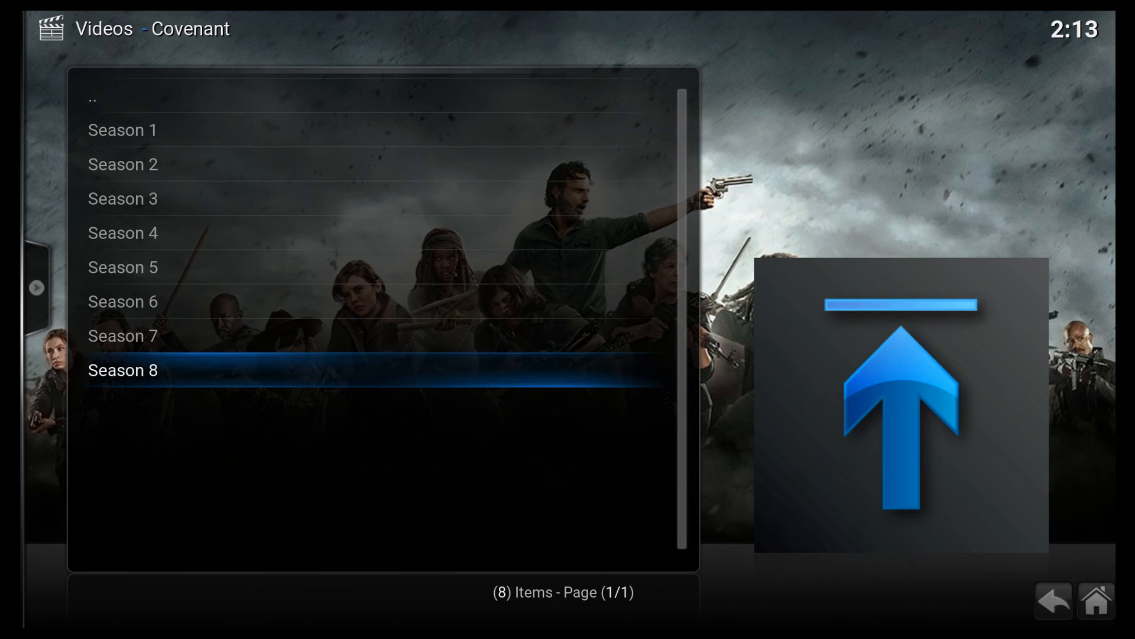
left_click(122, 369)
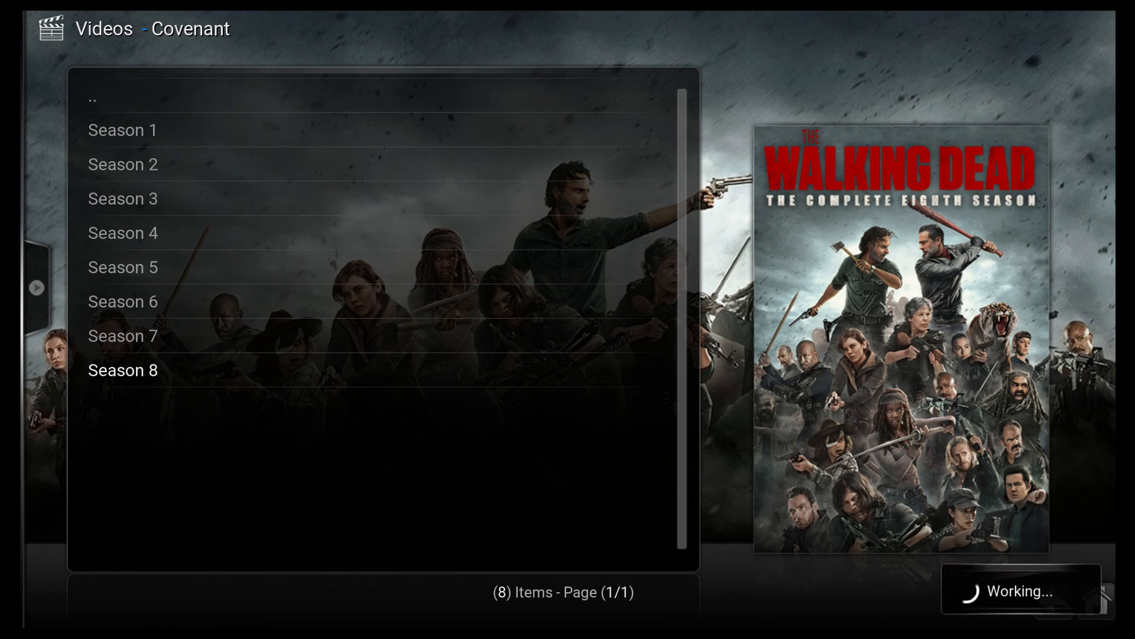
left_click(123, 370)
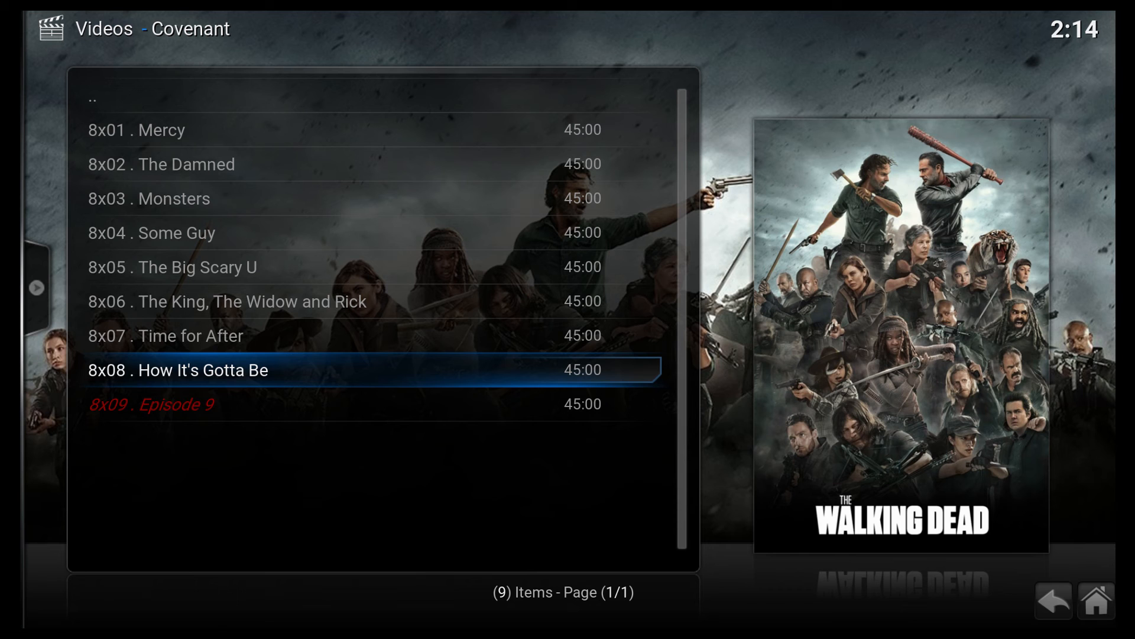
left_click(177, 369)
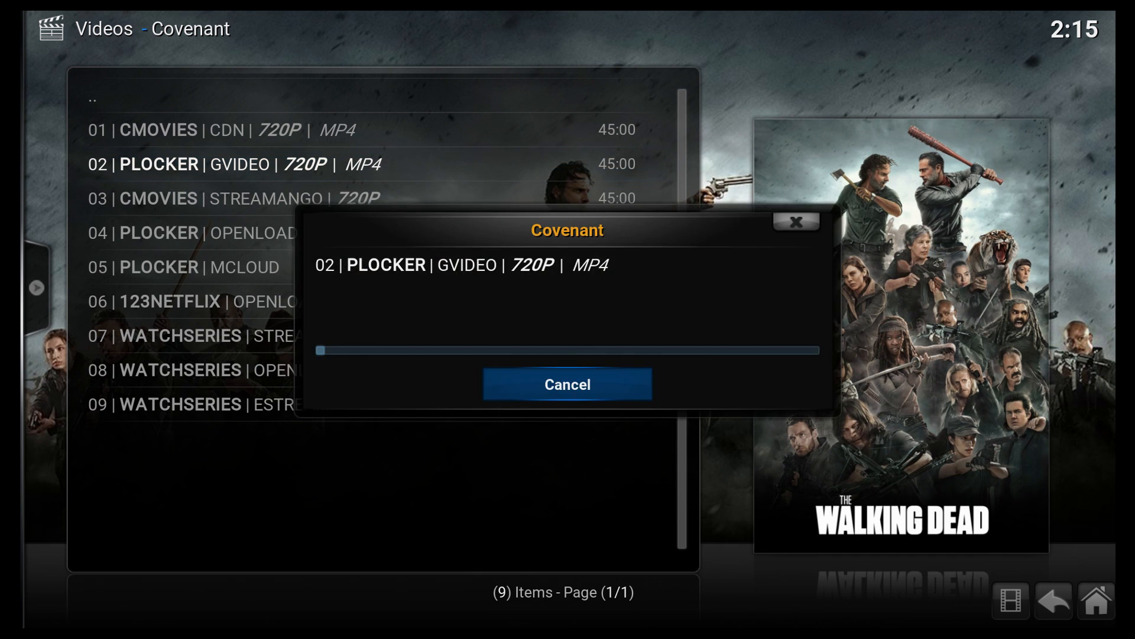
Cancel loading the PLOCKER GVIDEO 720P stream to return to the source list
left_click(567, 384)
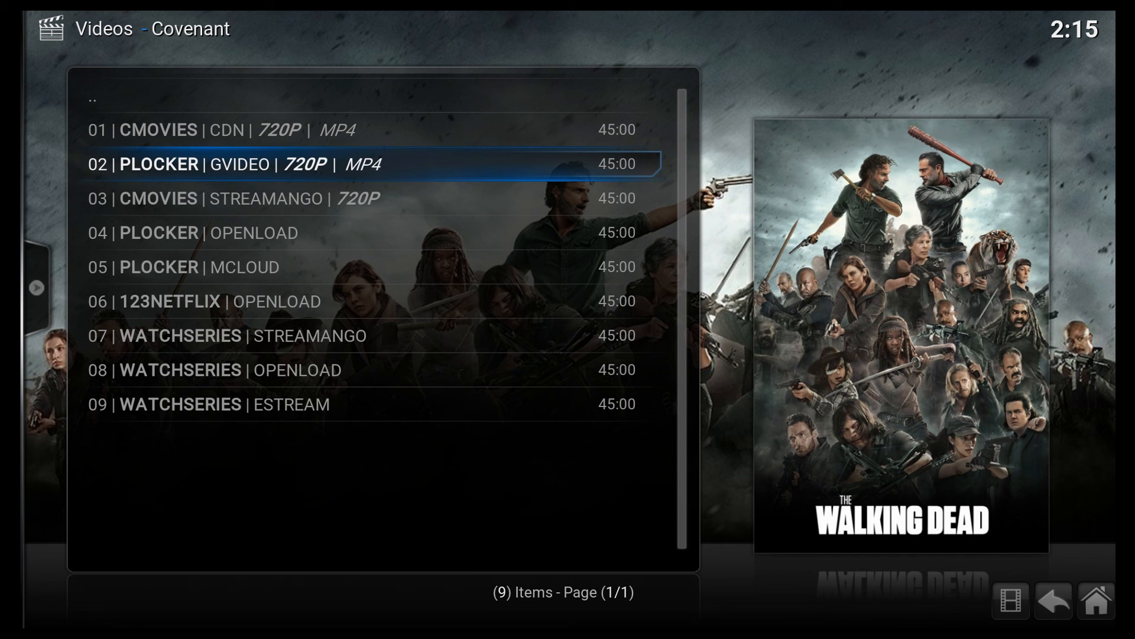